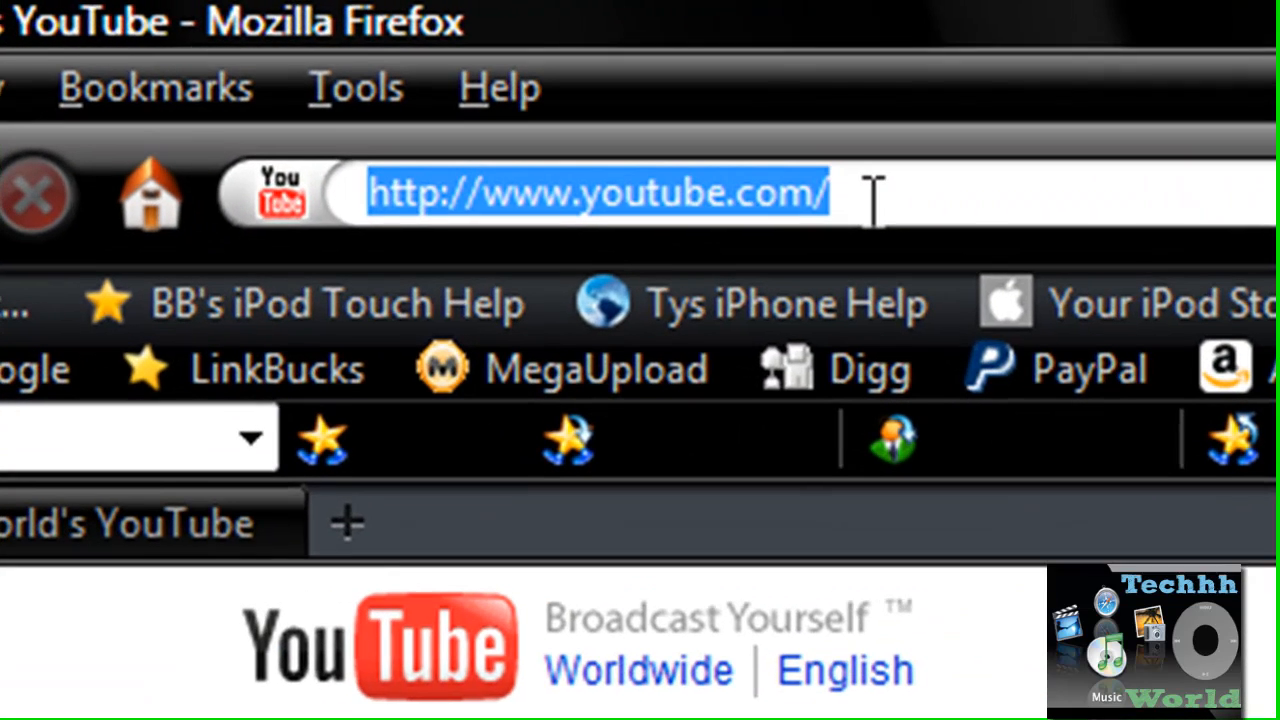
- Load the about:config page from the address bar
{"action": "type", "text": "a"}
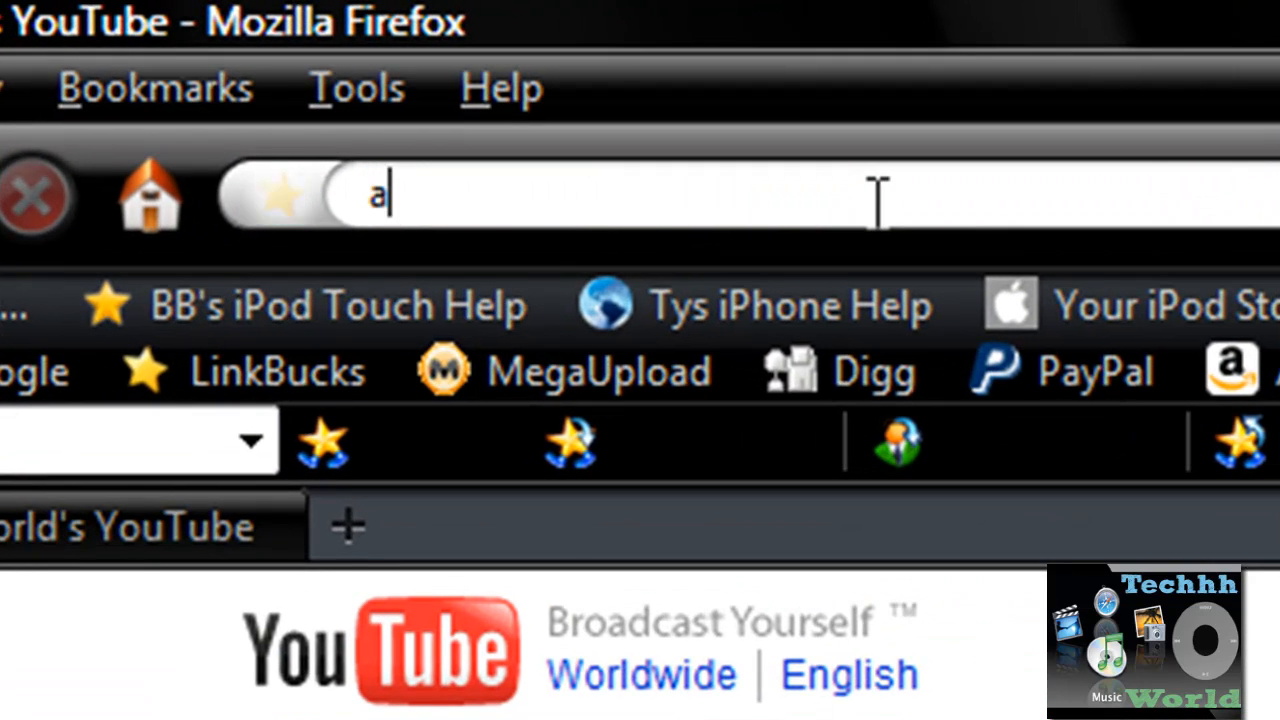
{"action": "type", "text": "bout:confi"}
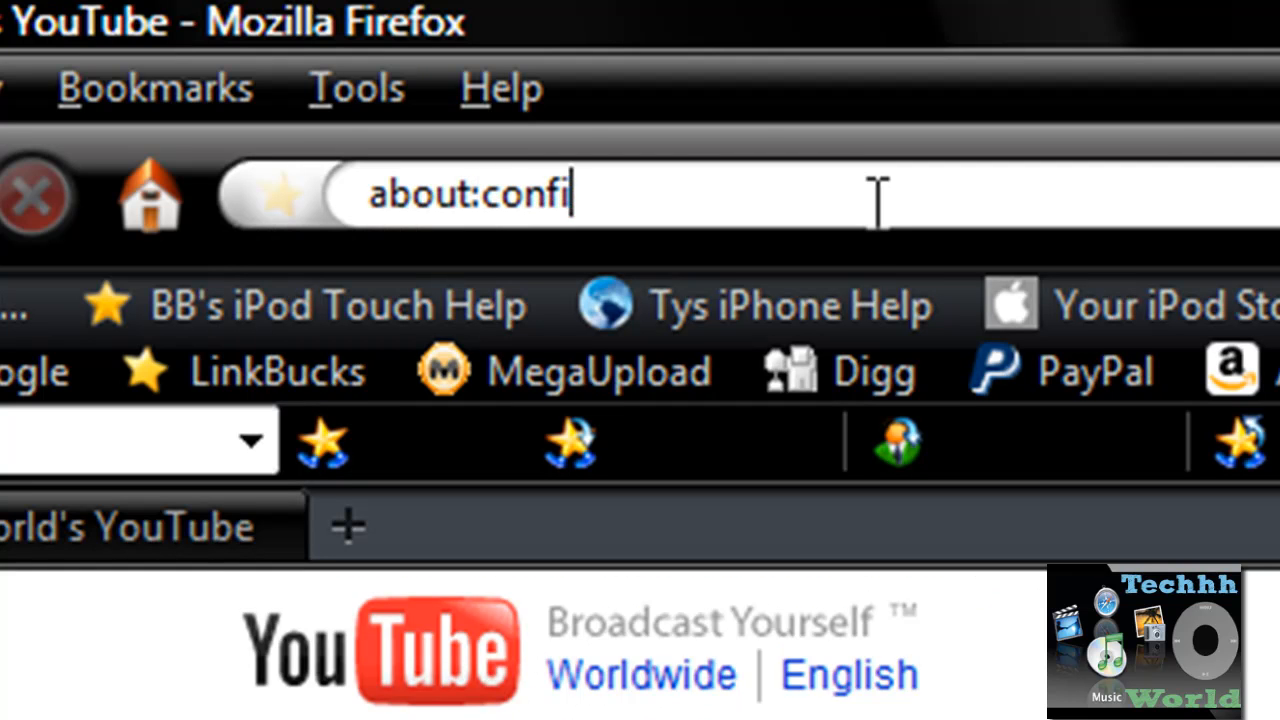
{"action": "key", "text": "Return"}
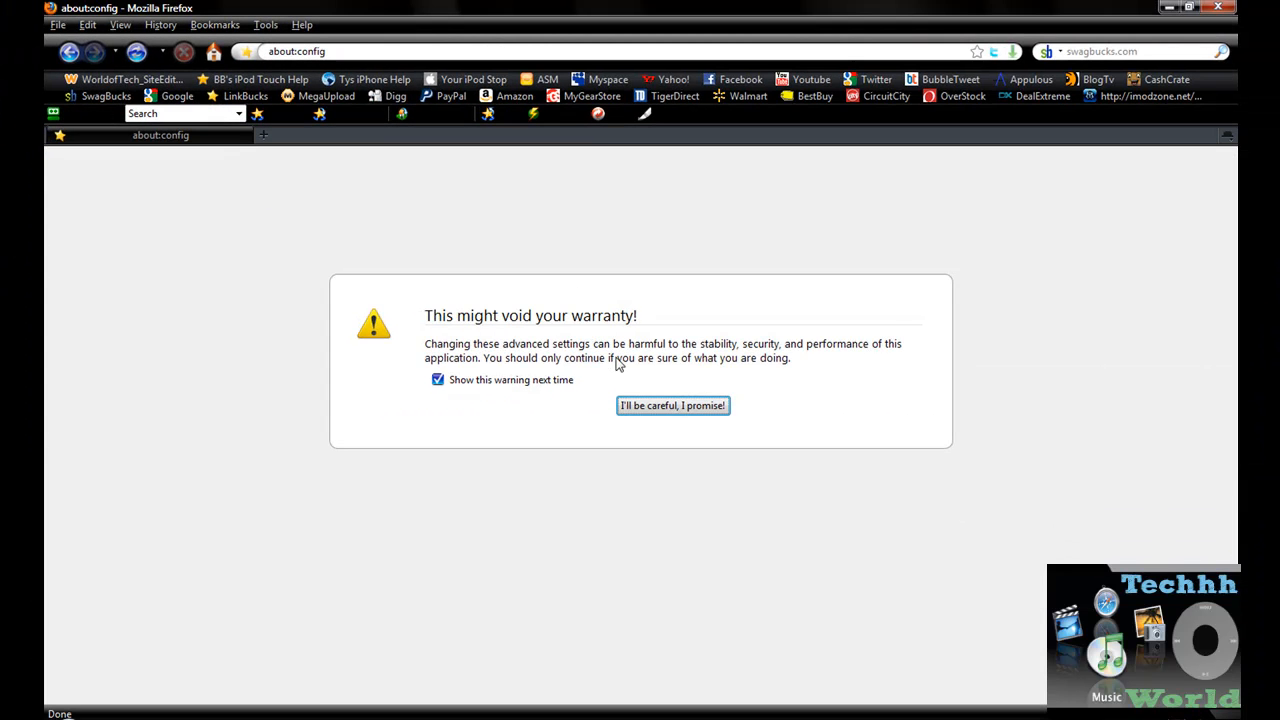
- Accept the warranty warning and filter the preferences to network.http
{"action": "left_click", "coordinate": [672, 404]}
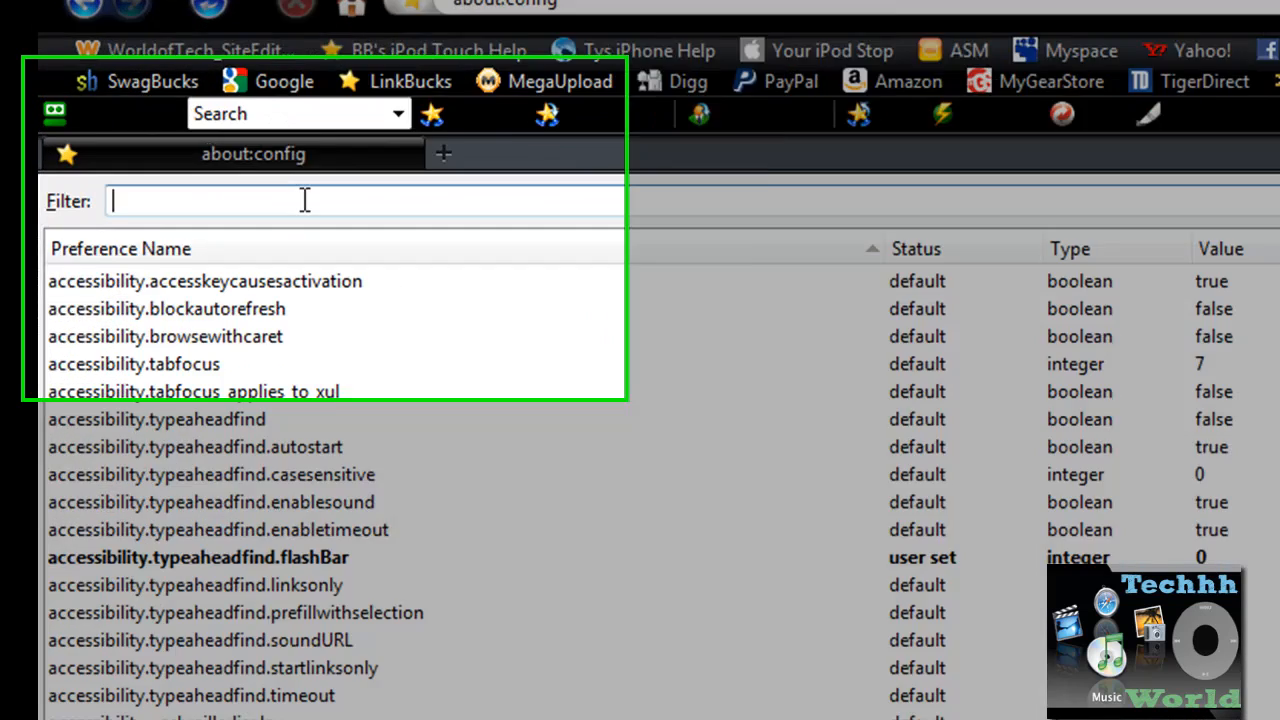
{"action": "type", "text": "n"}
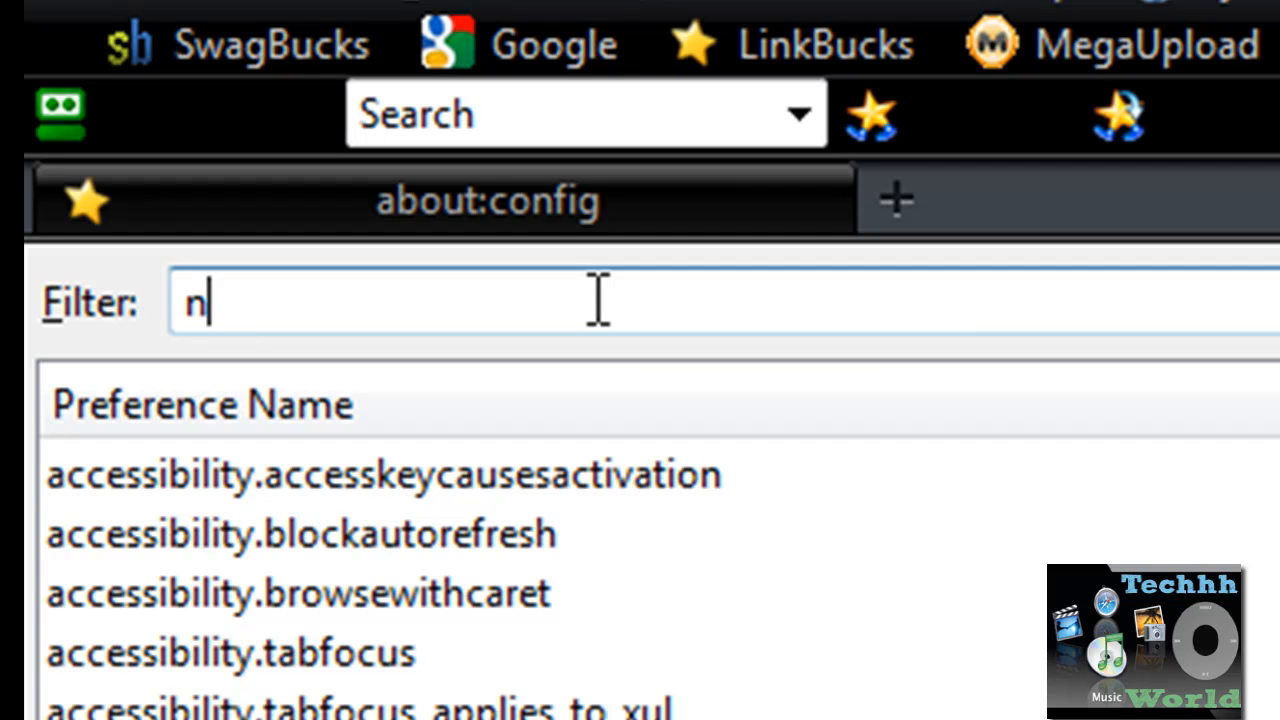
{"action": "type", "text": "eto"}
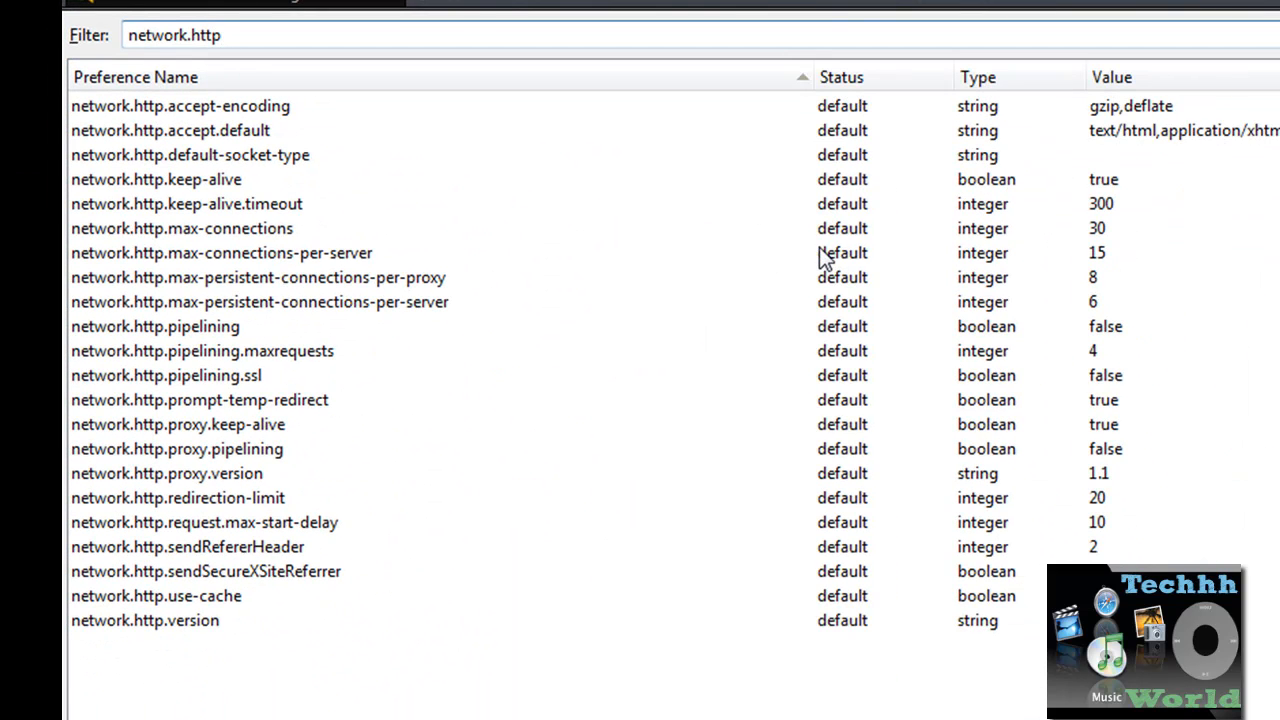
{"action": "mouse_move", "coordinate": [764, 252]}
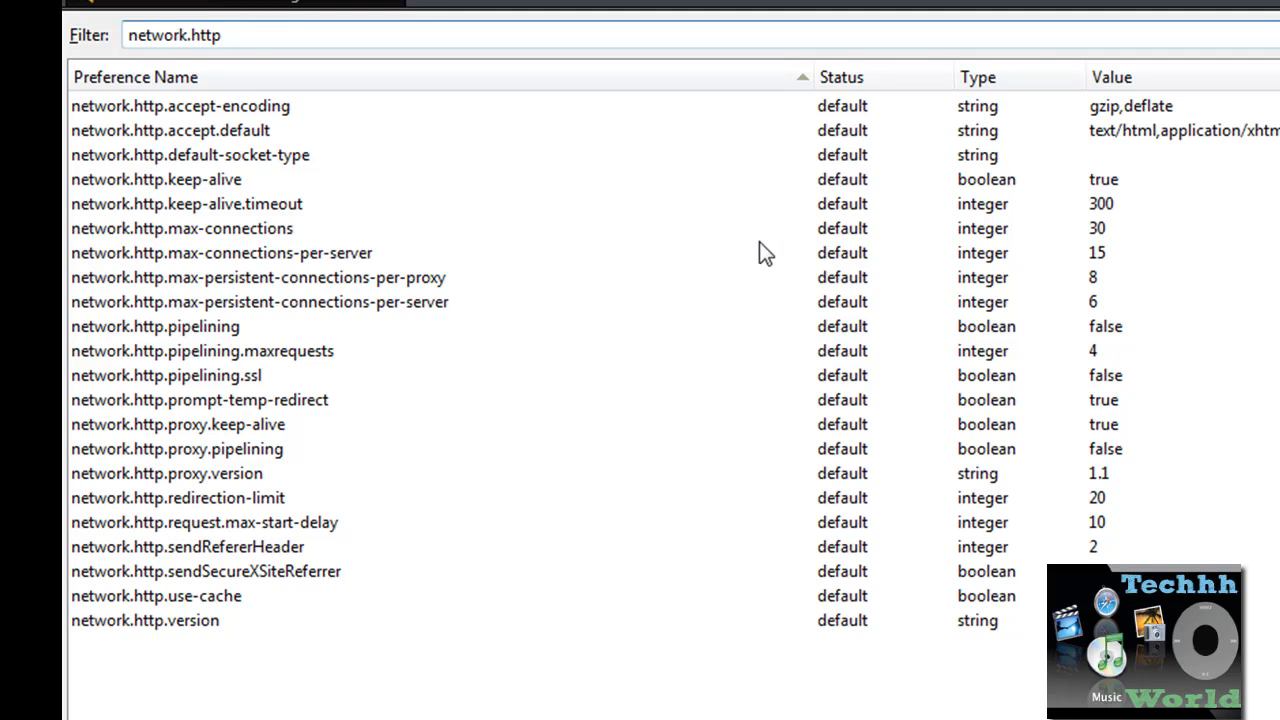
{"action": "mouse_move", "coordinate": [130, 336]}
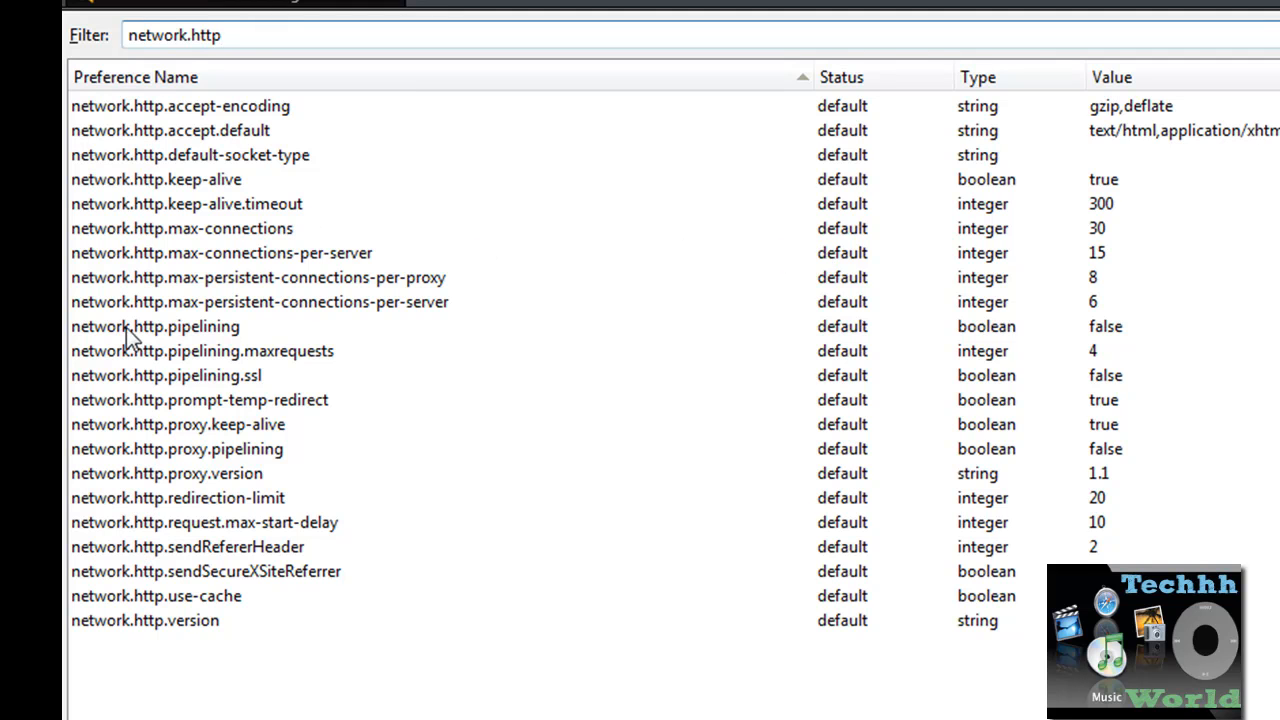
- Toggle network.http.pipelining from false to true
{"action": "left_click", "coordinate": [156, 326]}
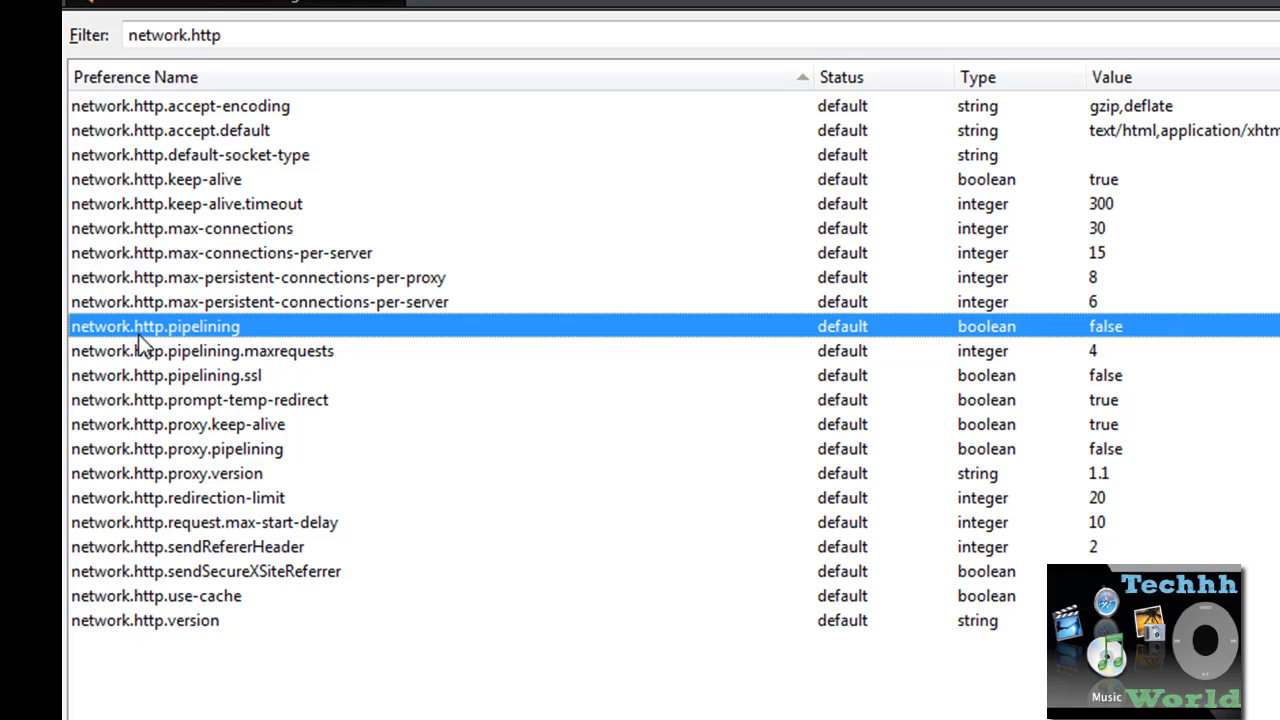
{"action": "mouse_move", "coordinate": [232, 340]}
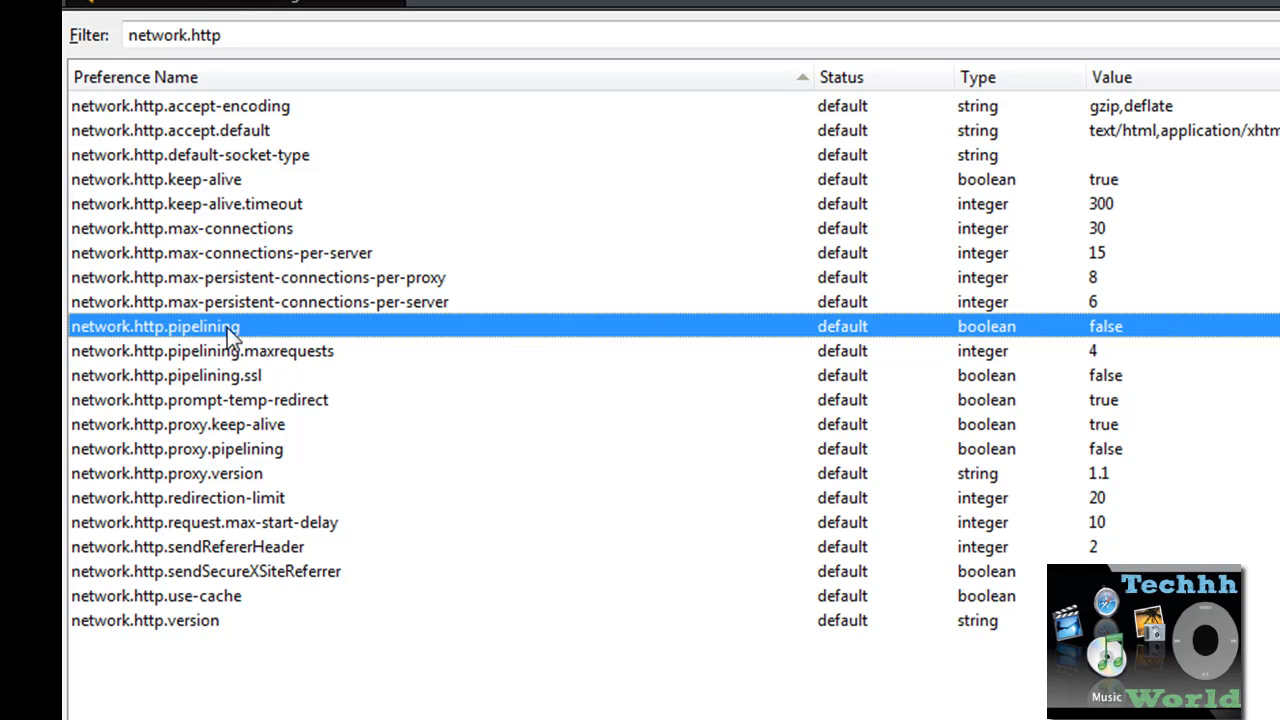
{"action": "mouse_move", "coordinate": [316, 336]}
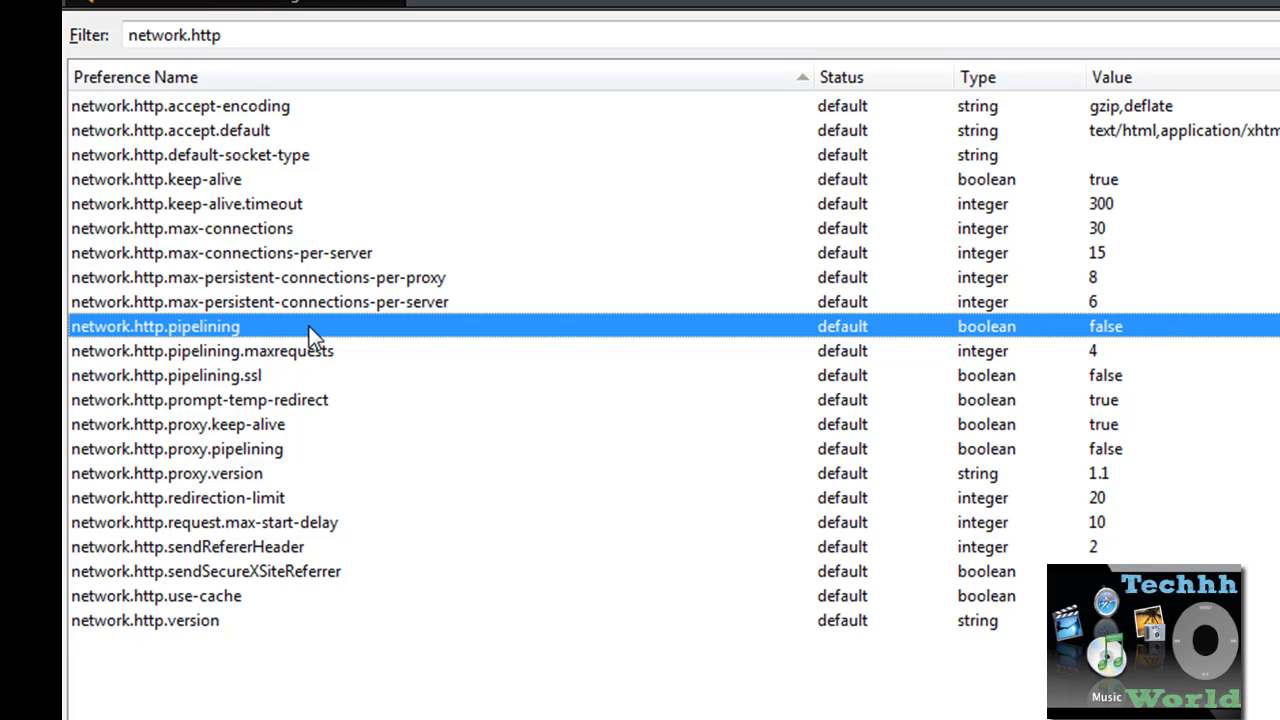
{"action": "double_click", "coordinate": [156, 326]}
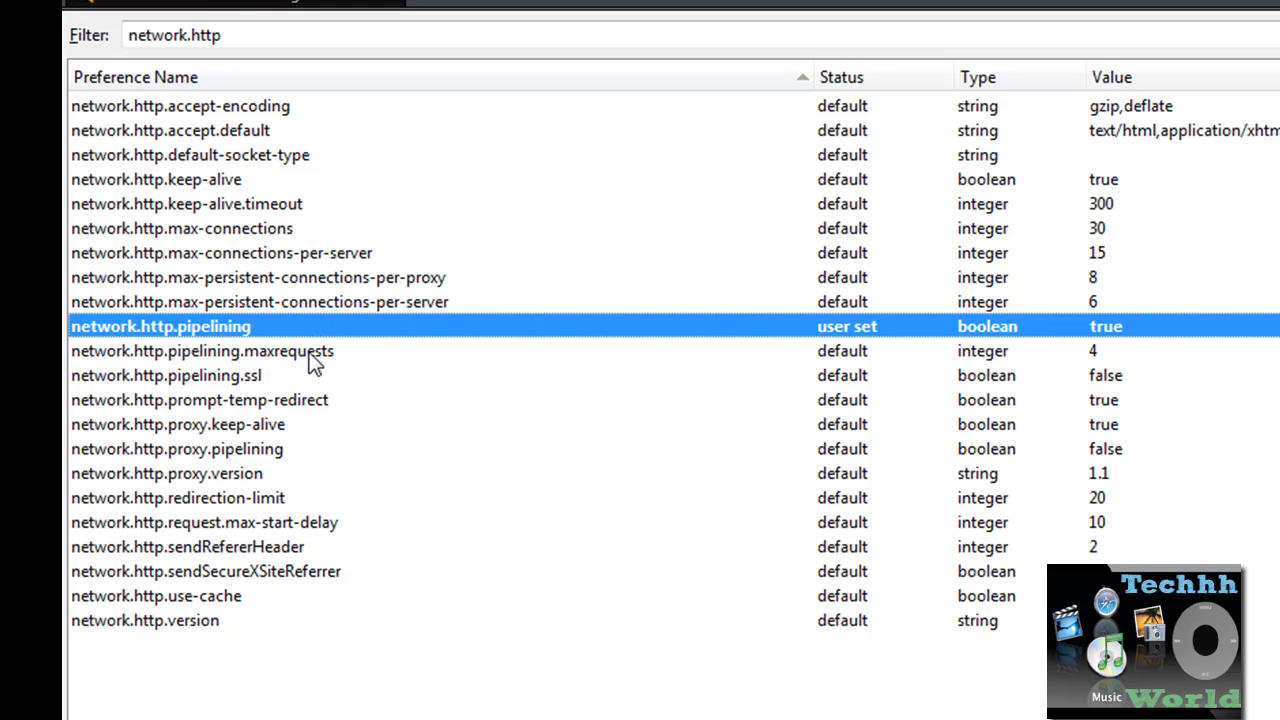
{"action": "mouse_move", "coordinate": [130, 368]}
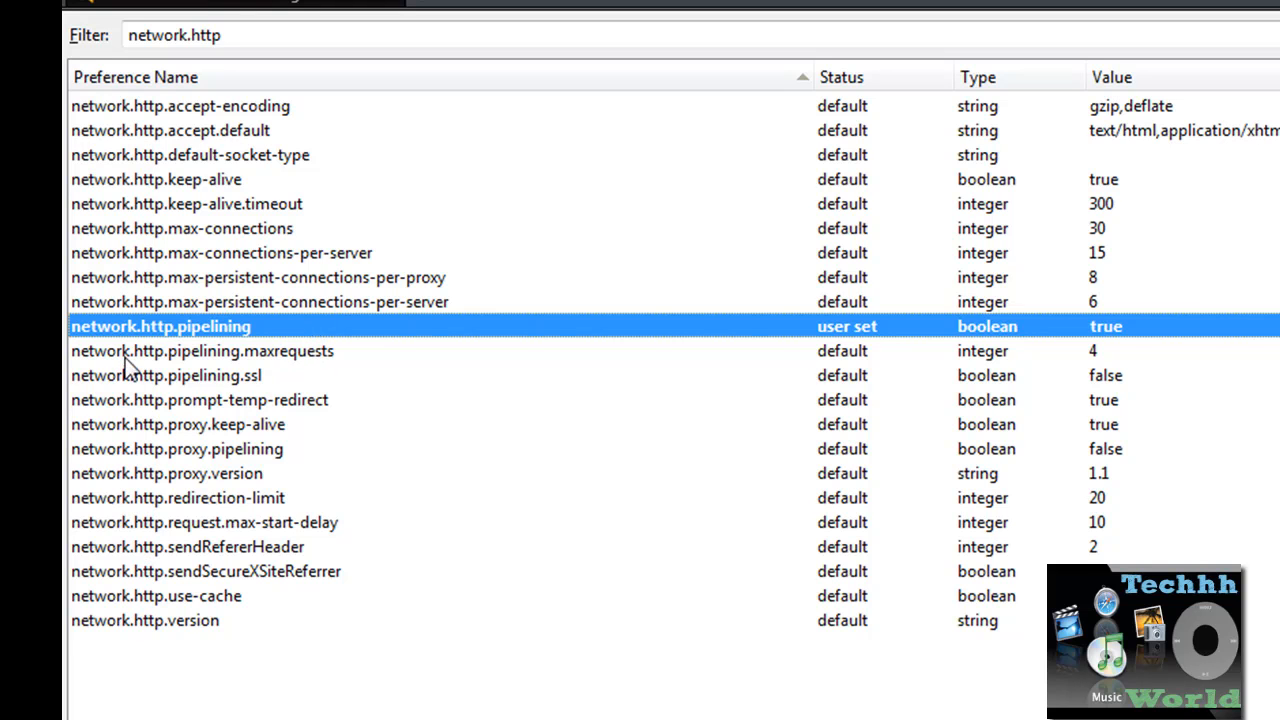
{"action": "mouse_move", "coordinate": [164, 374]}
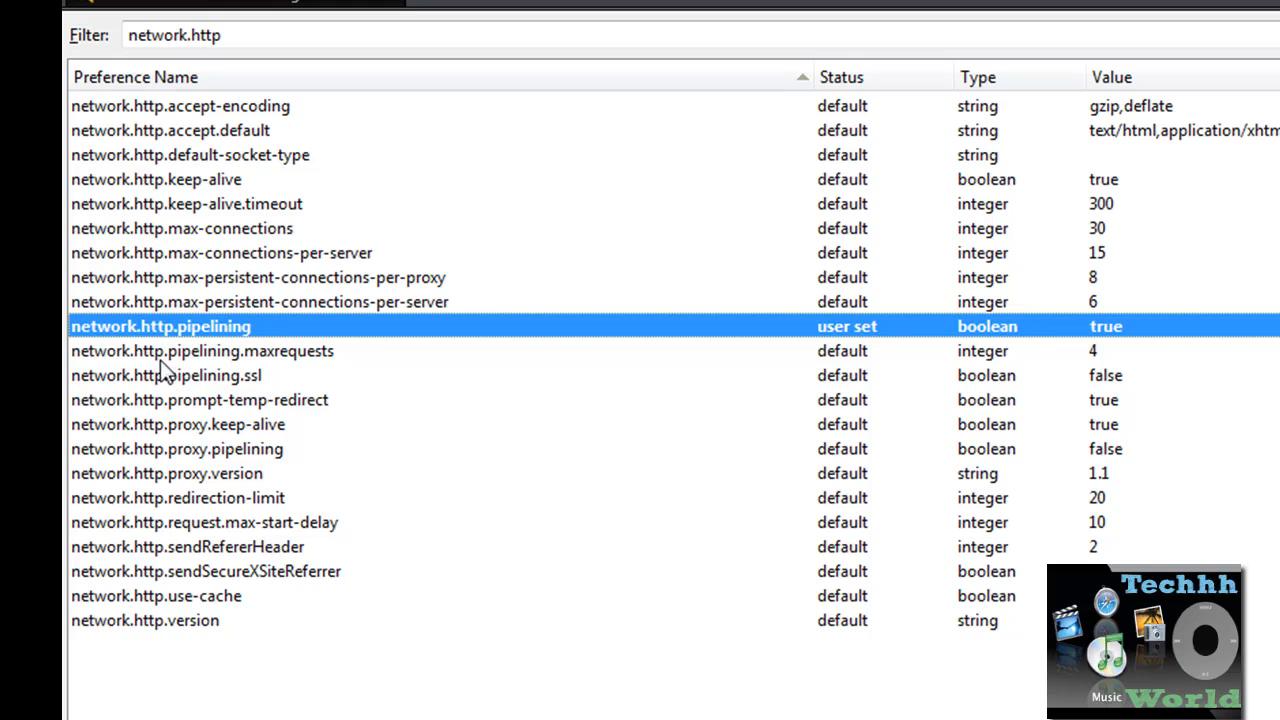
{"action": "mouse_move", "coordinate": [196, 368]}
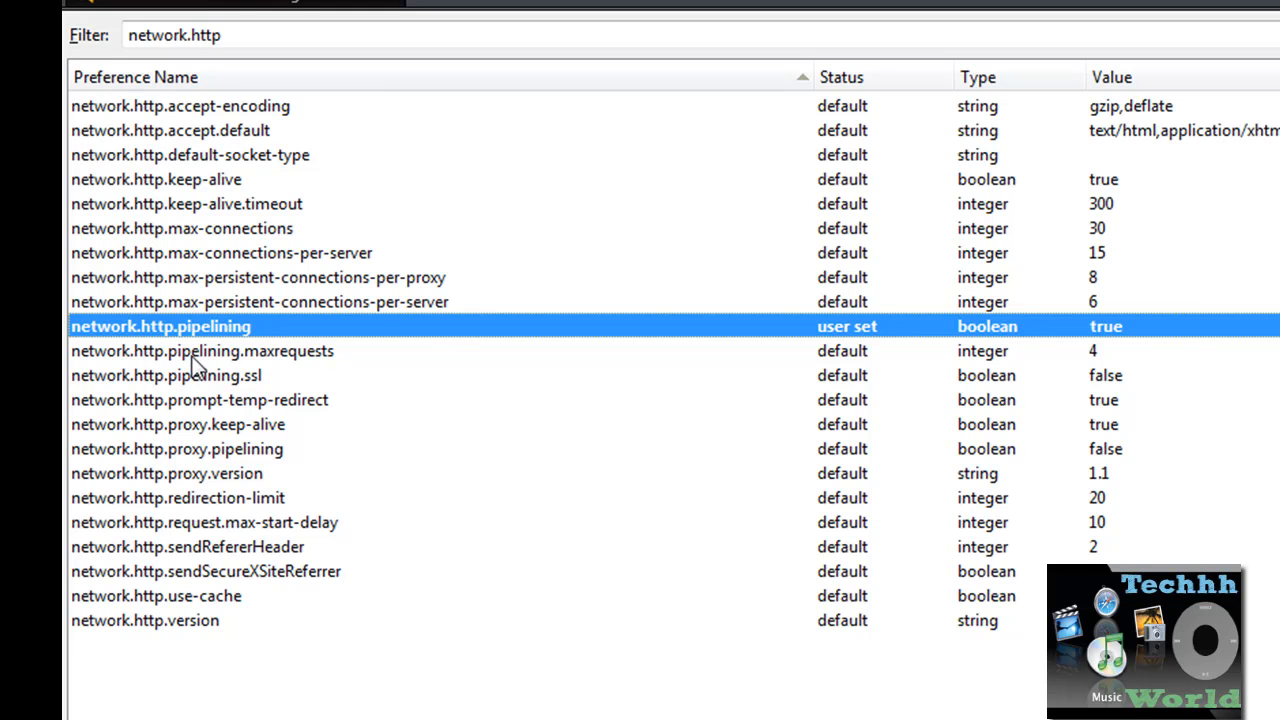
- Set network.http.pipelining.maxrequests to 30
{"action": "left_click", "coordinate": [202, 350]}
{"action": "type", "text": "3"}
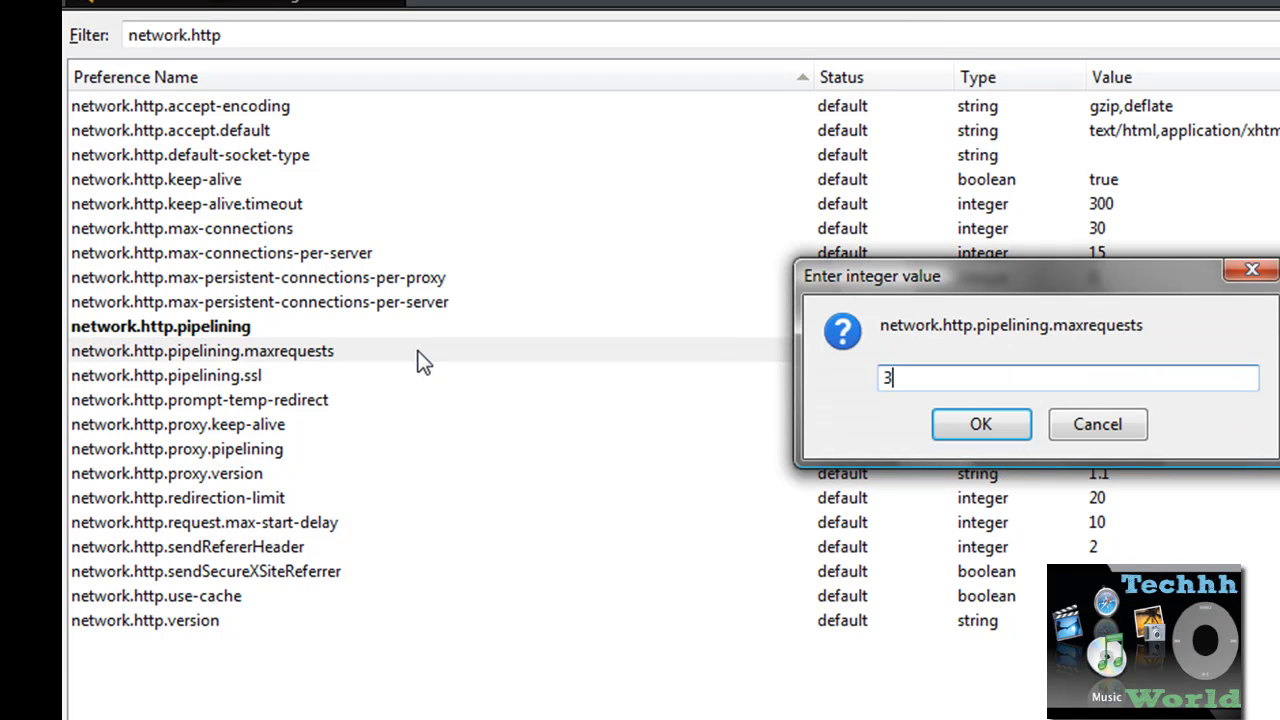
{"action": "type", "text": "0"}
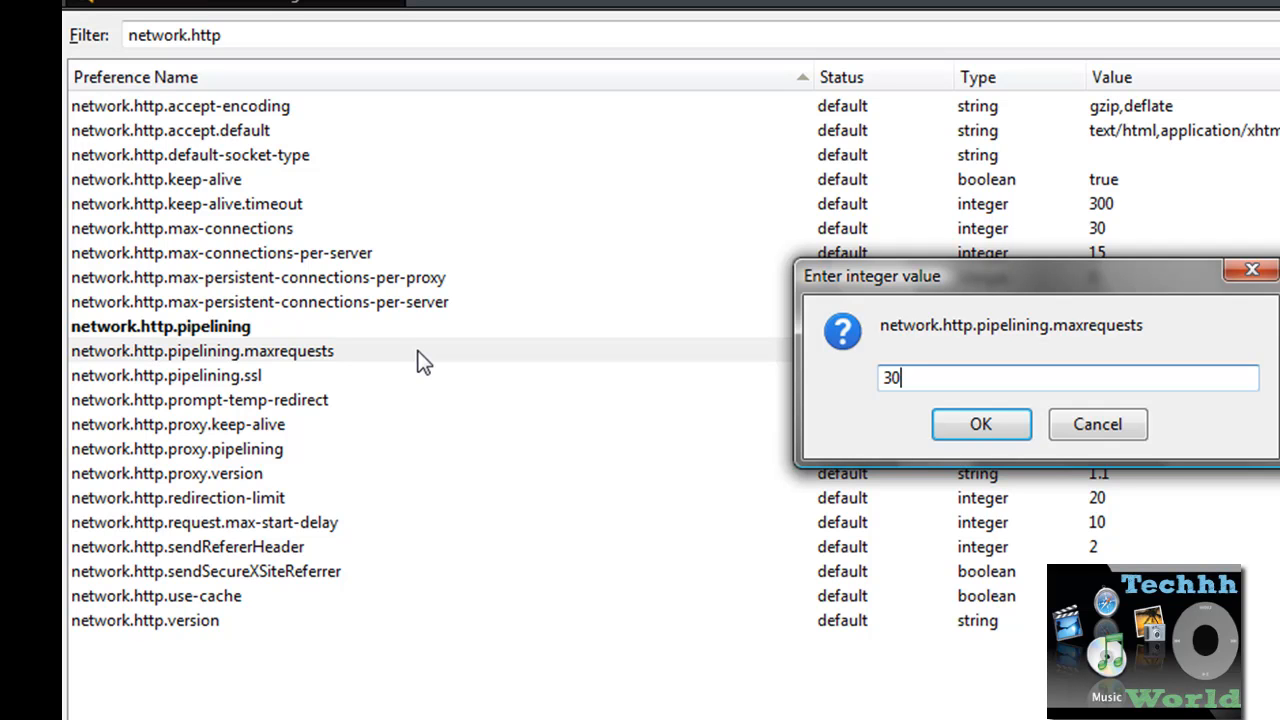
{"action": "mouse_move", "coordinate": [830, 424]}
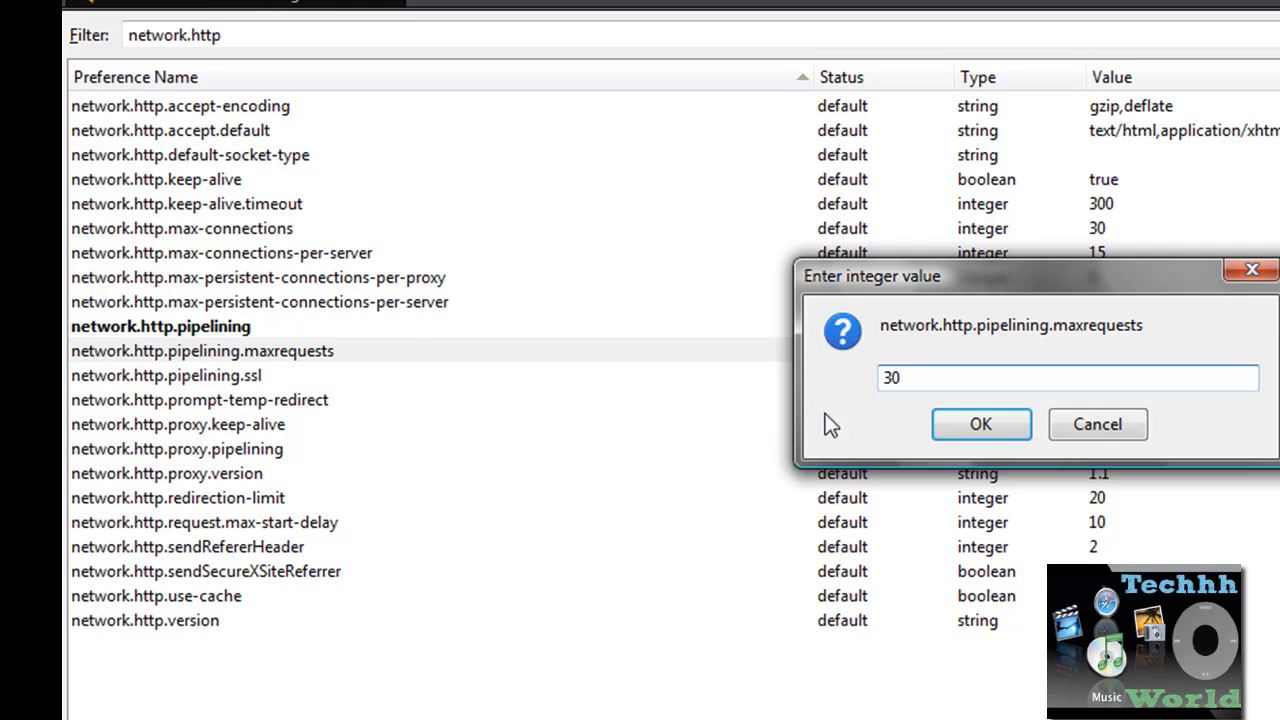
{"action": "left_click", "coordinate": [980, 424]}
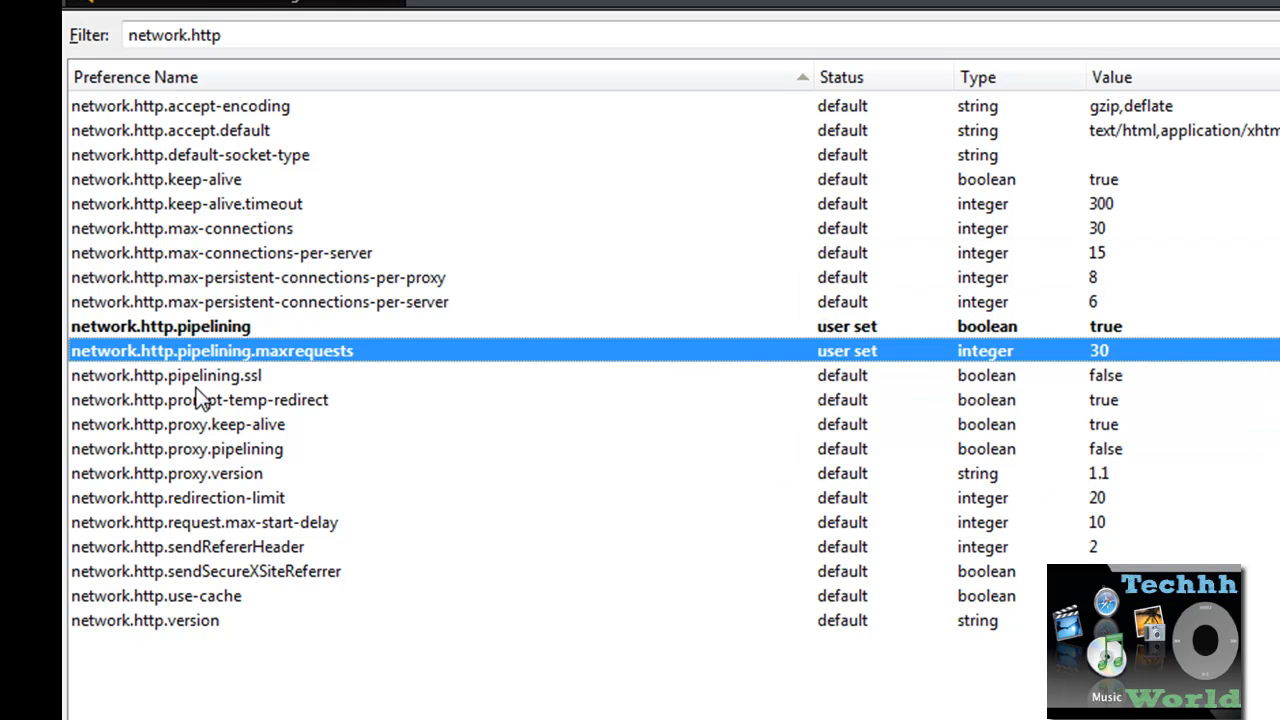
{"action": "mouse_move", "coordinate": [204, 616]}
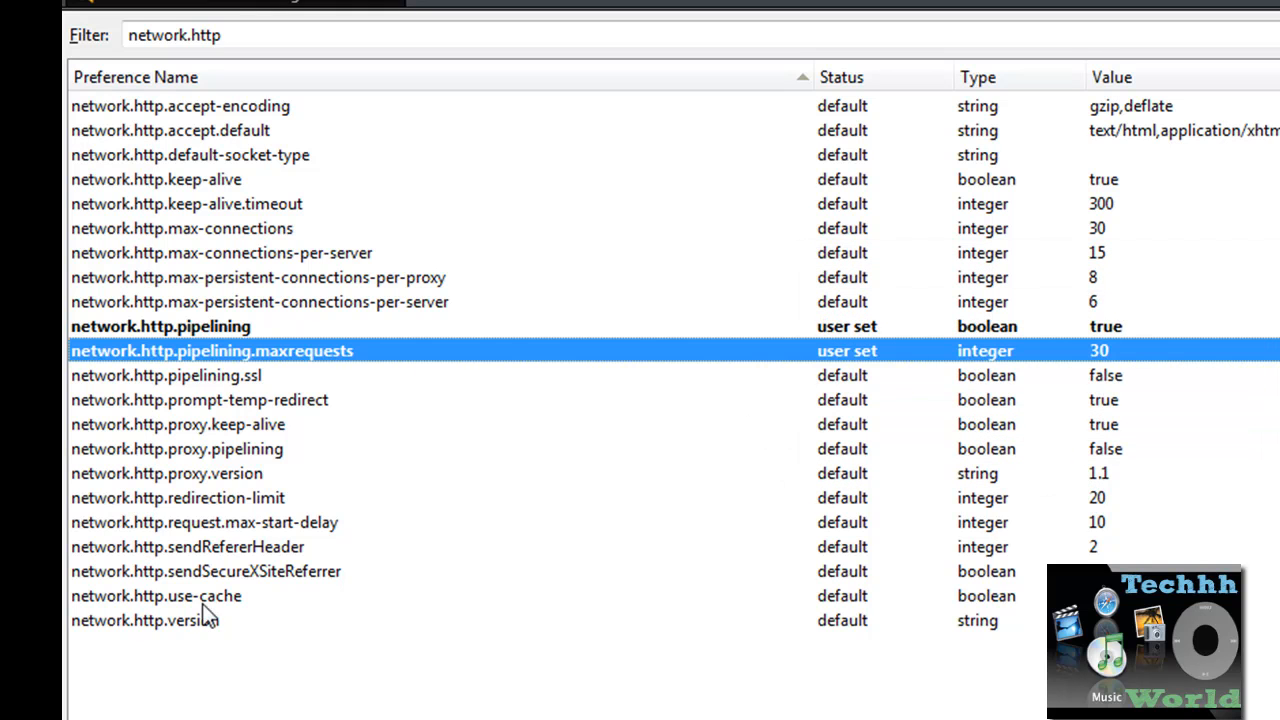
{"action": "mouse_move", "coordinate": [220, 404]}
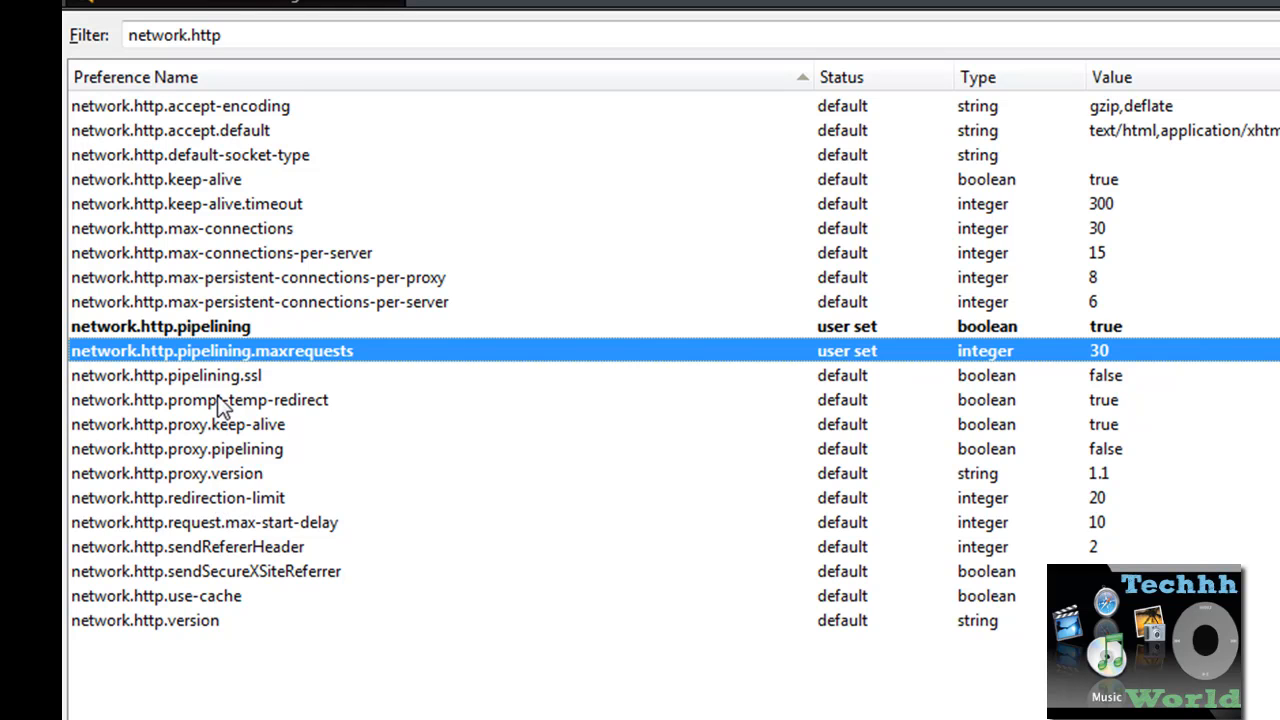
{"action": "mouse_move", "coordinate": [136, 458]}
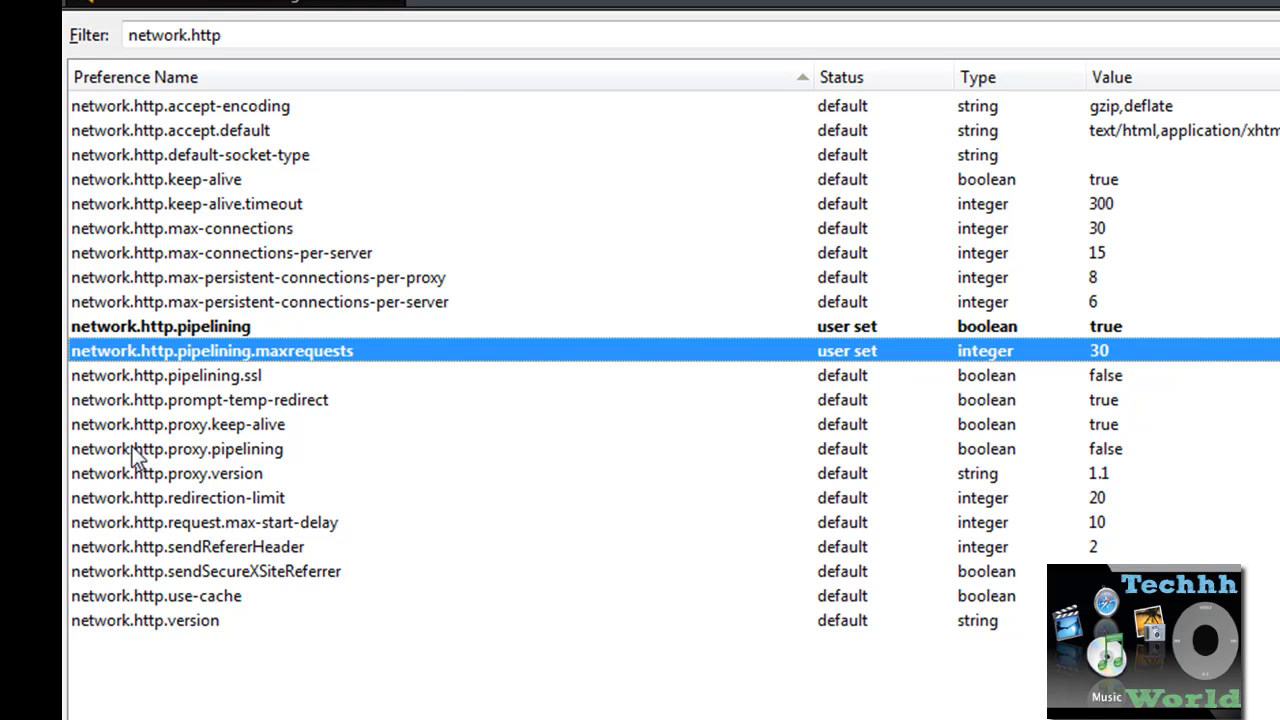
- Toggle network.http.proxy.pipelining to true and recheck network.http.pipelining
{"action": "left_click", "coordinate": [176, 448]}
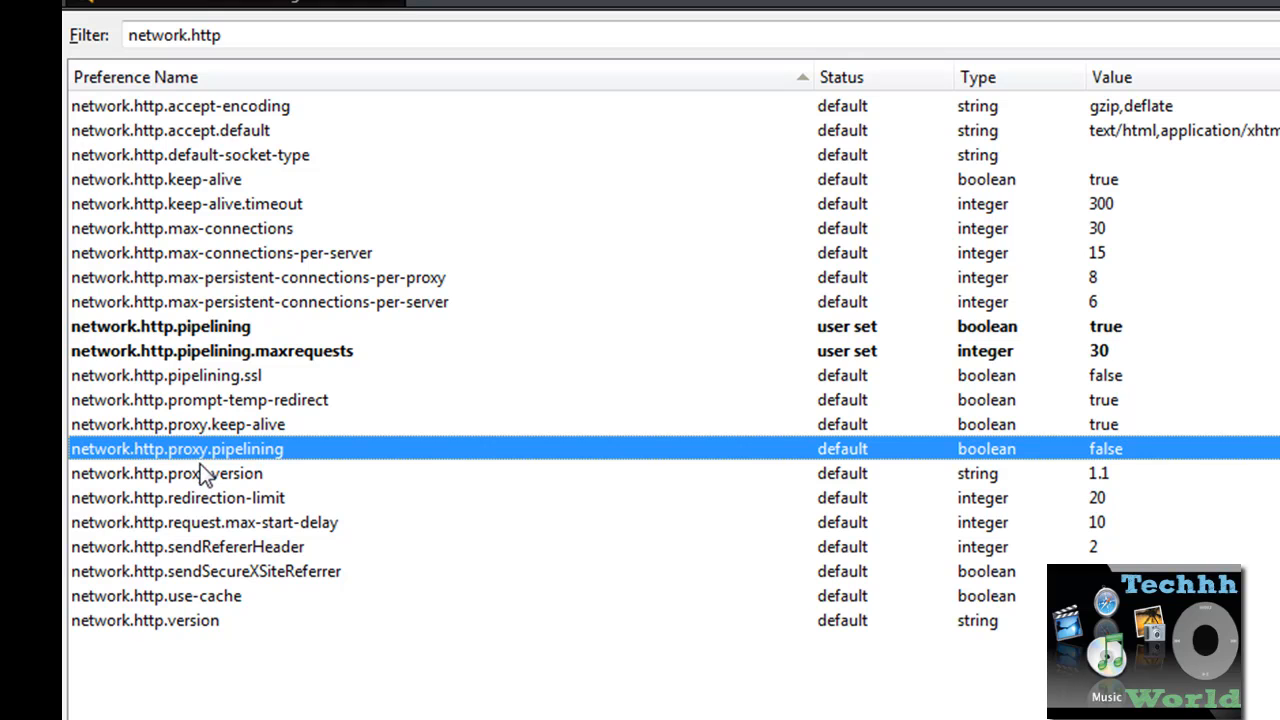
{"action": "mouse_move", "coordinate": [330, 458]}
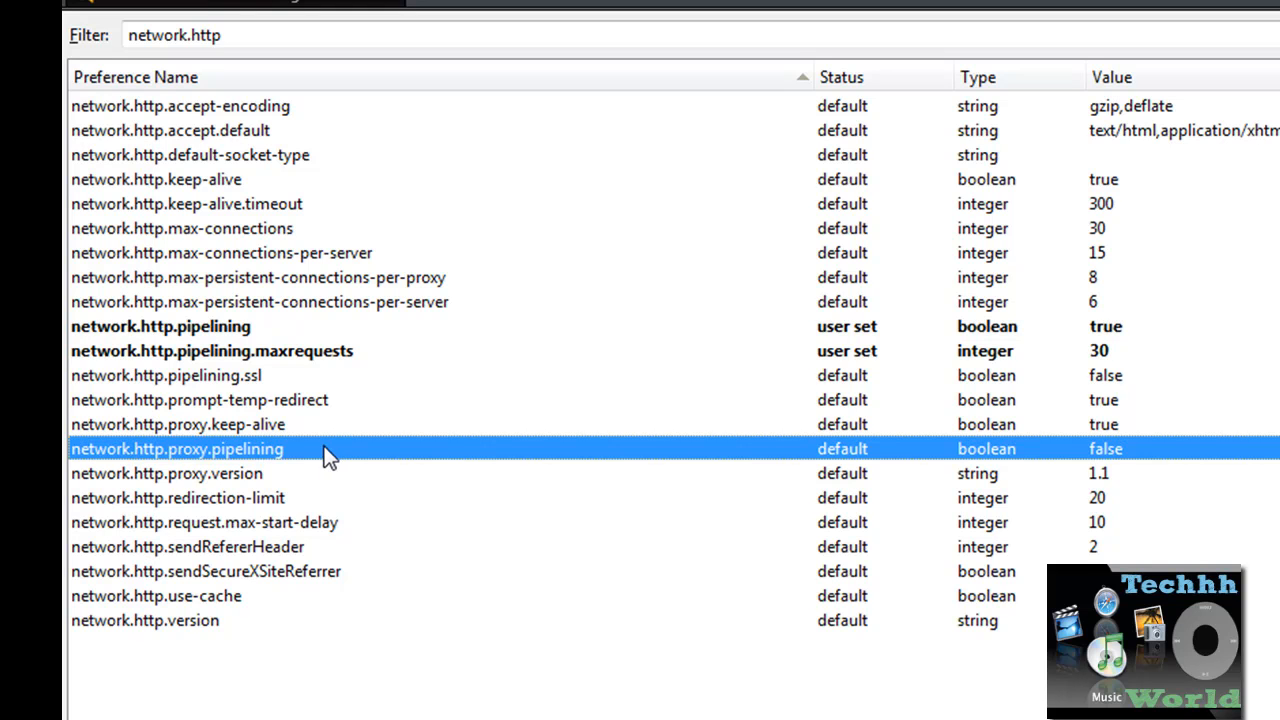
{"action": "double_click", "coordinate": [178, 448]}
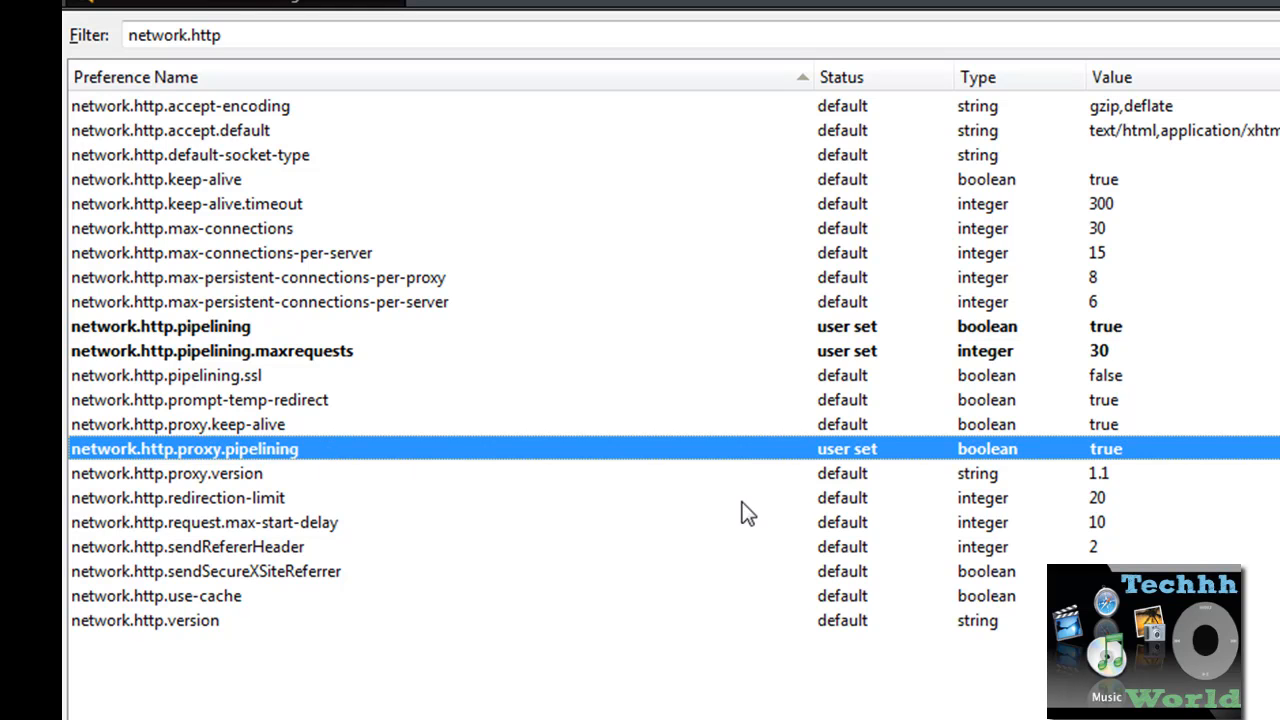
{"action": "mouse_move", "coordinate": [218, 330]}
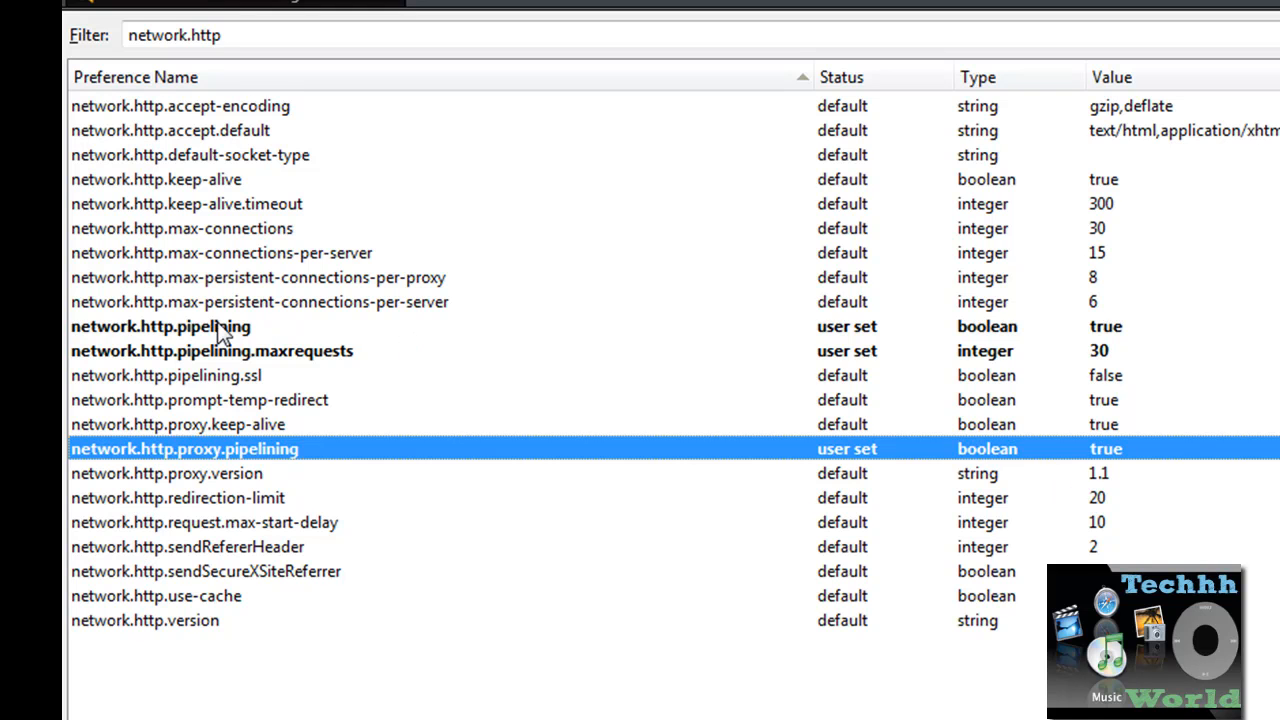
{"action": "left_click", "coordinate": [160, 326]}
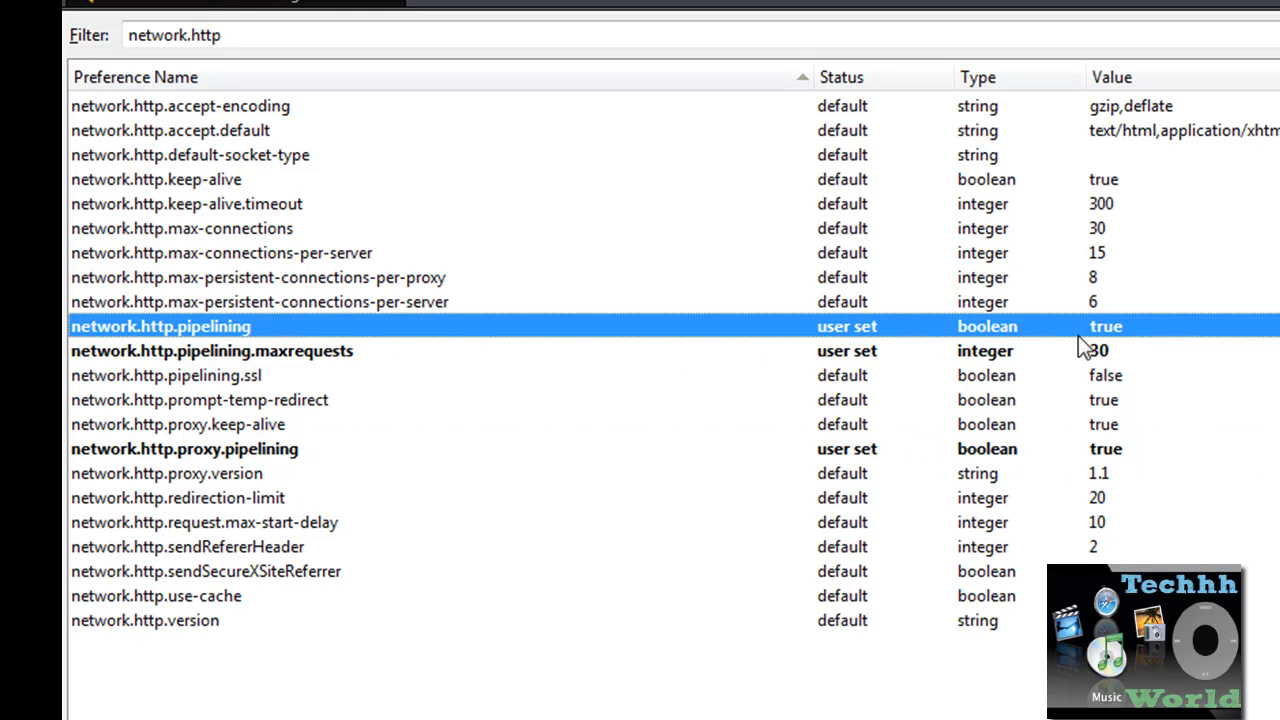
{"action": "mouse_move", "coordinate": [236, 420]}
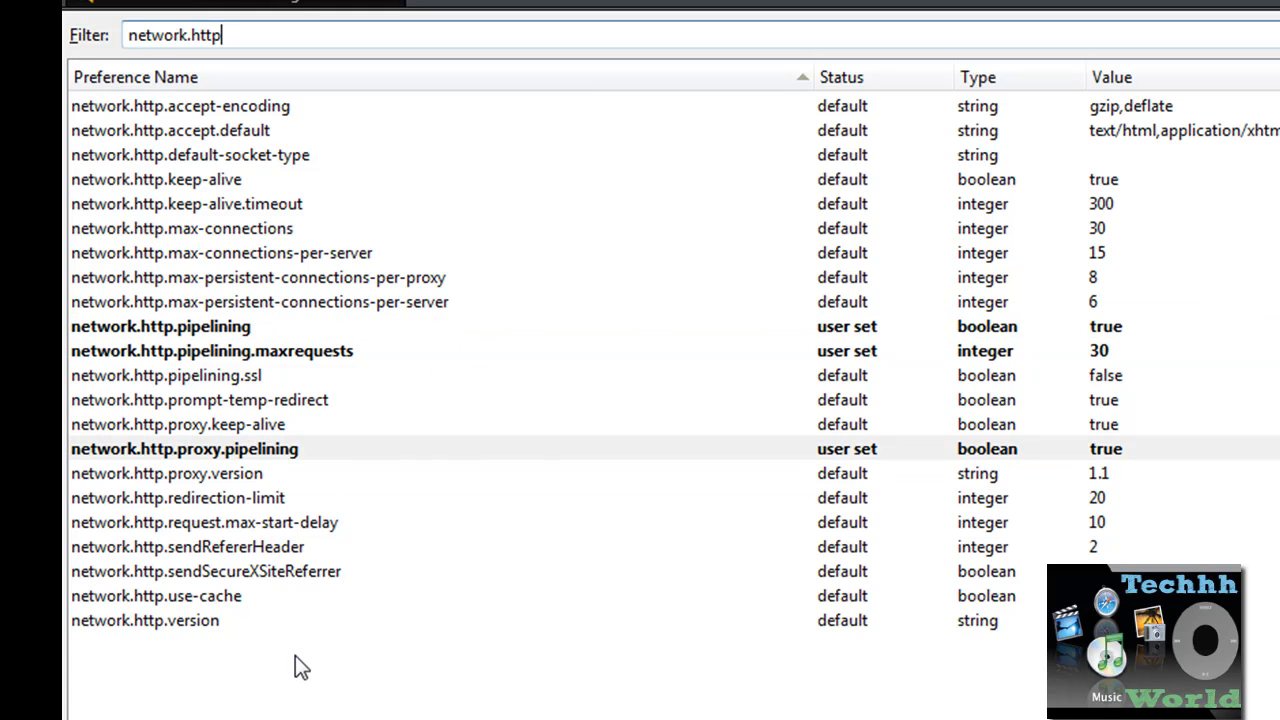
- Create a new integer preference named nglayout.initialpaint.delay
{"action": "right_click", "coordinate": [184, 448]}
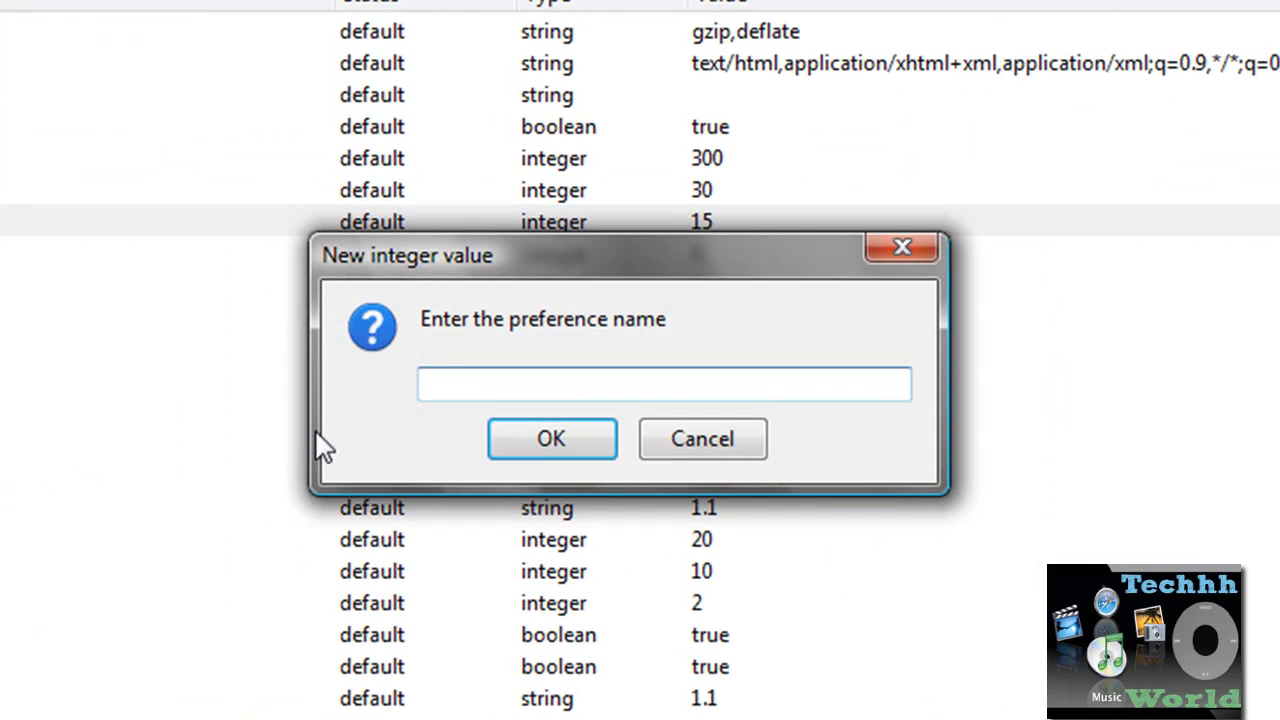
{"action": "type", "text": "n"}
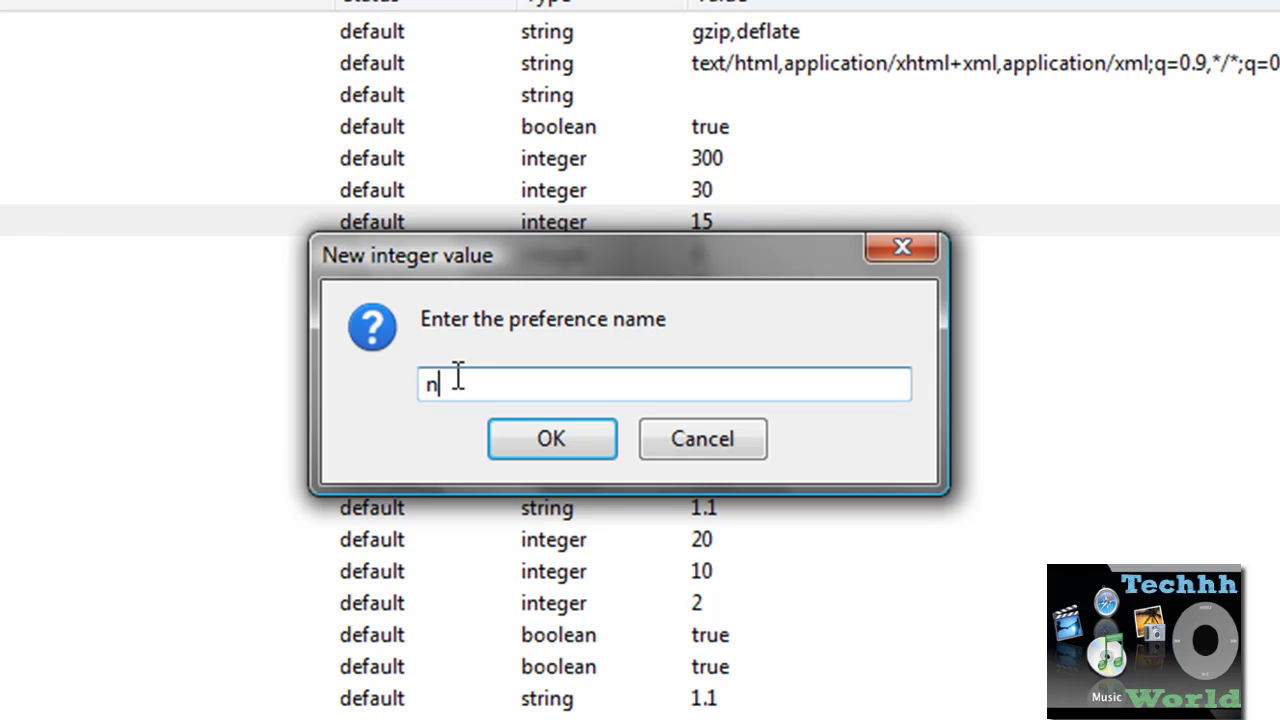
{"action": "type", "text": "glayout"}
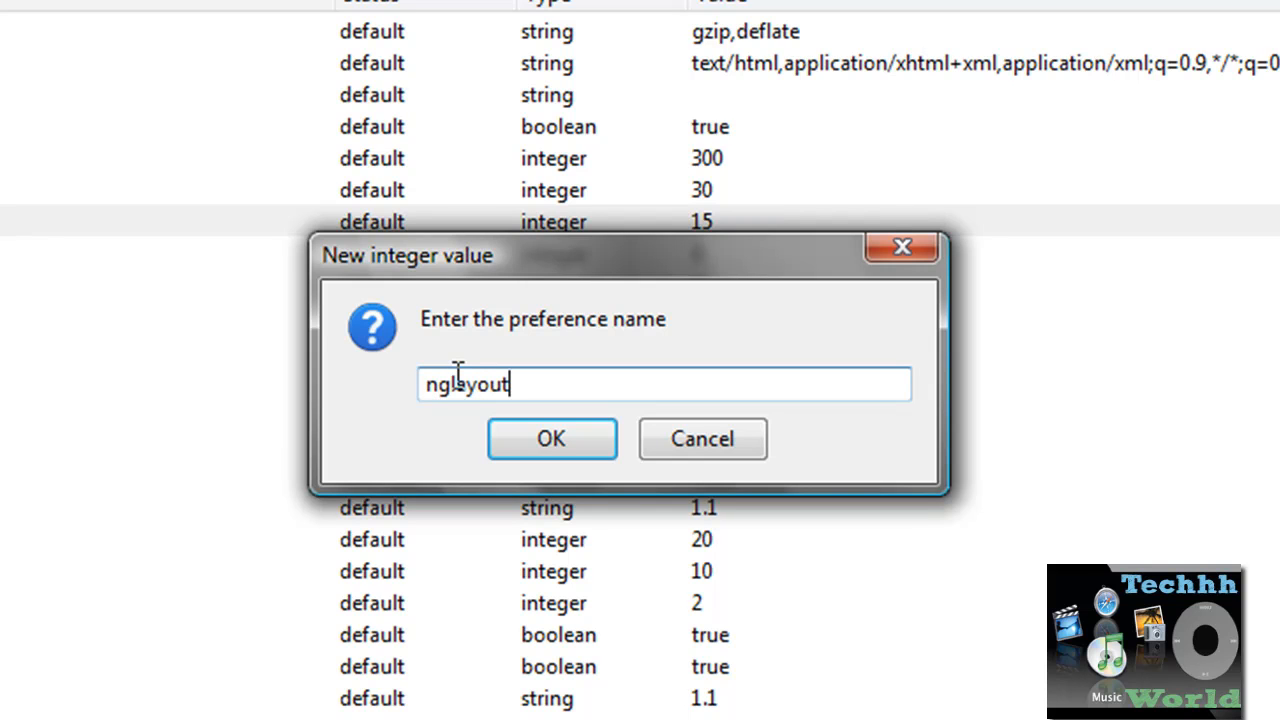
{"action": "type", "text": "."}
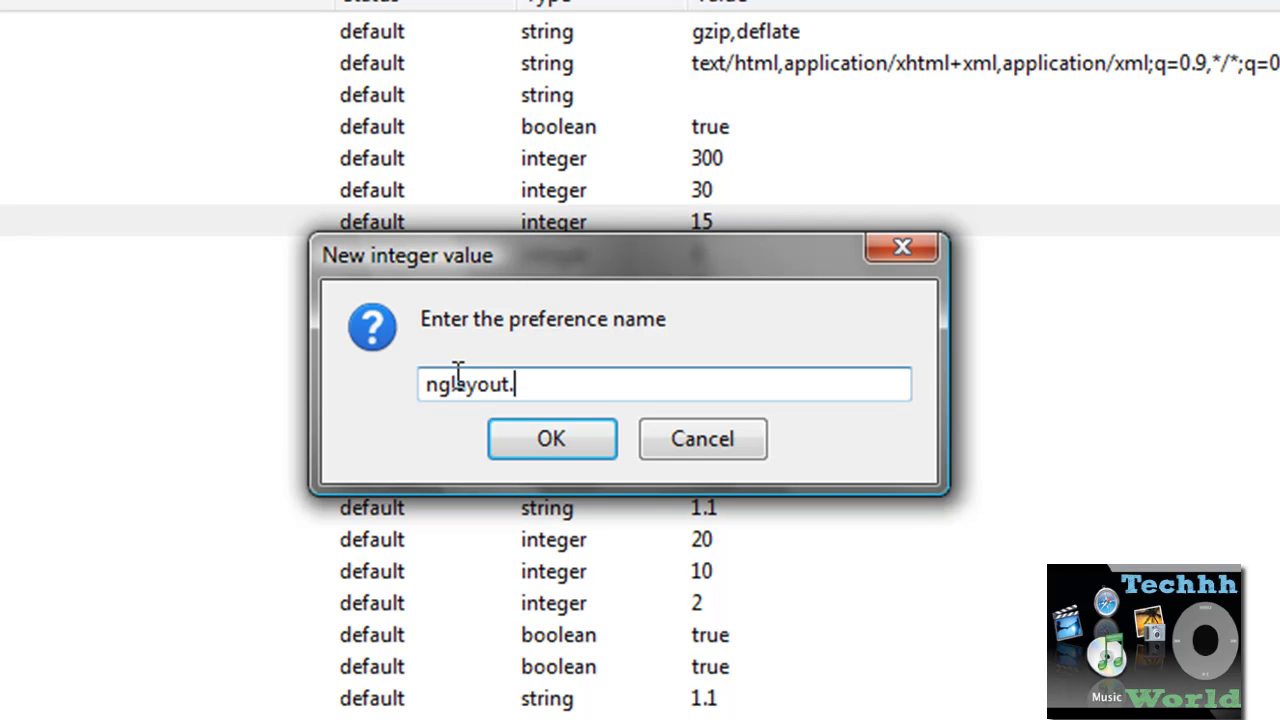
{"action": "type", "text": "initialpa"}
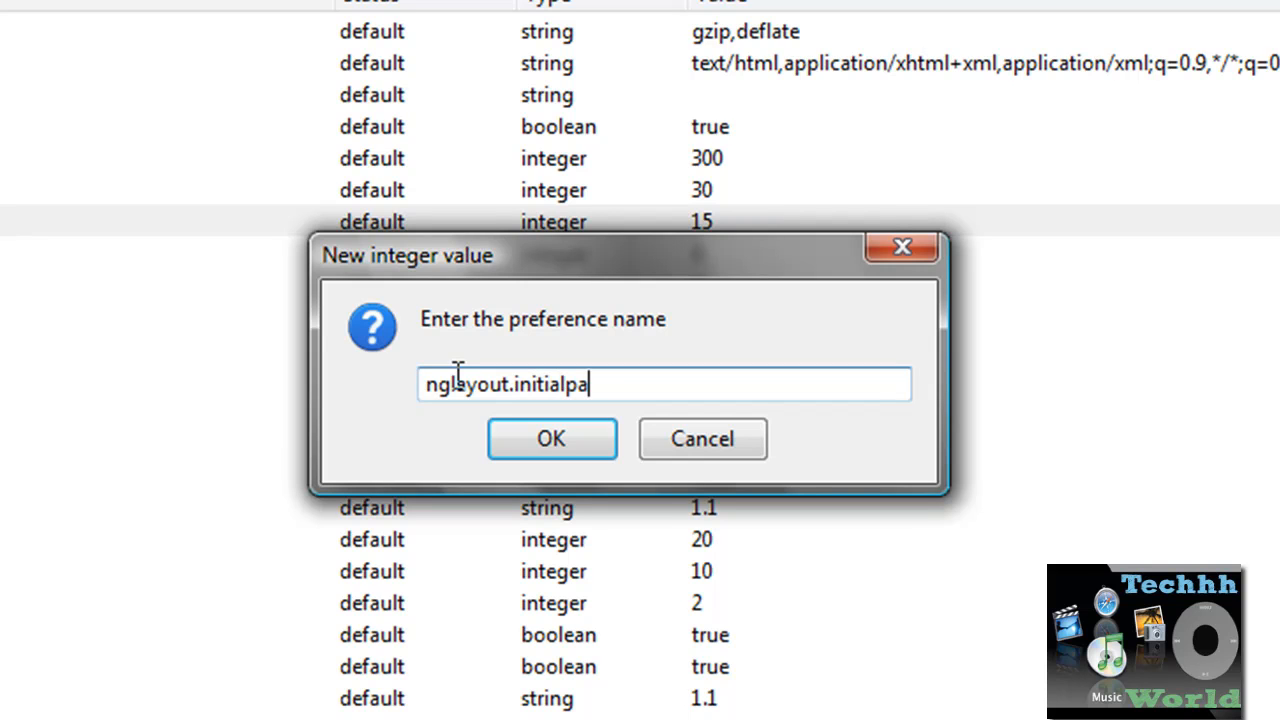
{"action": "type", "text": "int.de"}
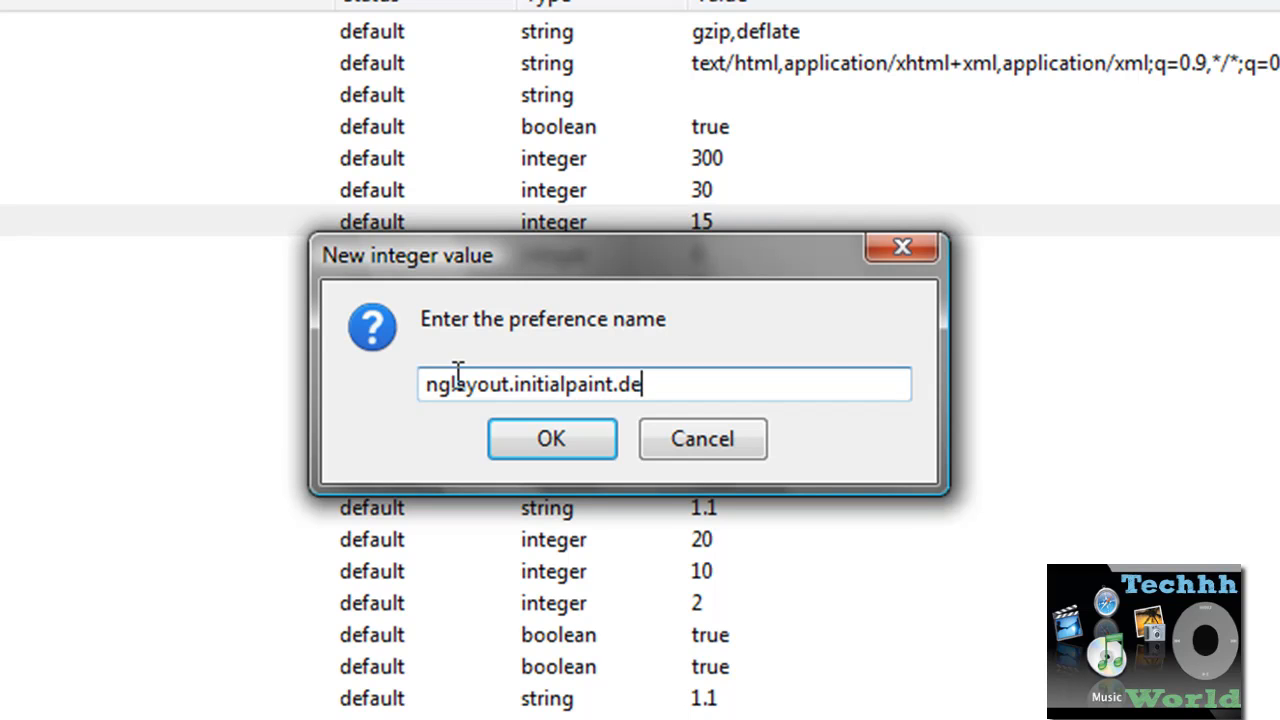
{"action": "type", "text": "lay"}
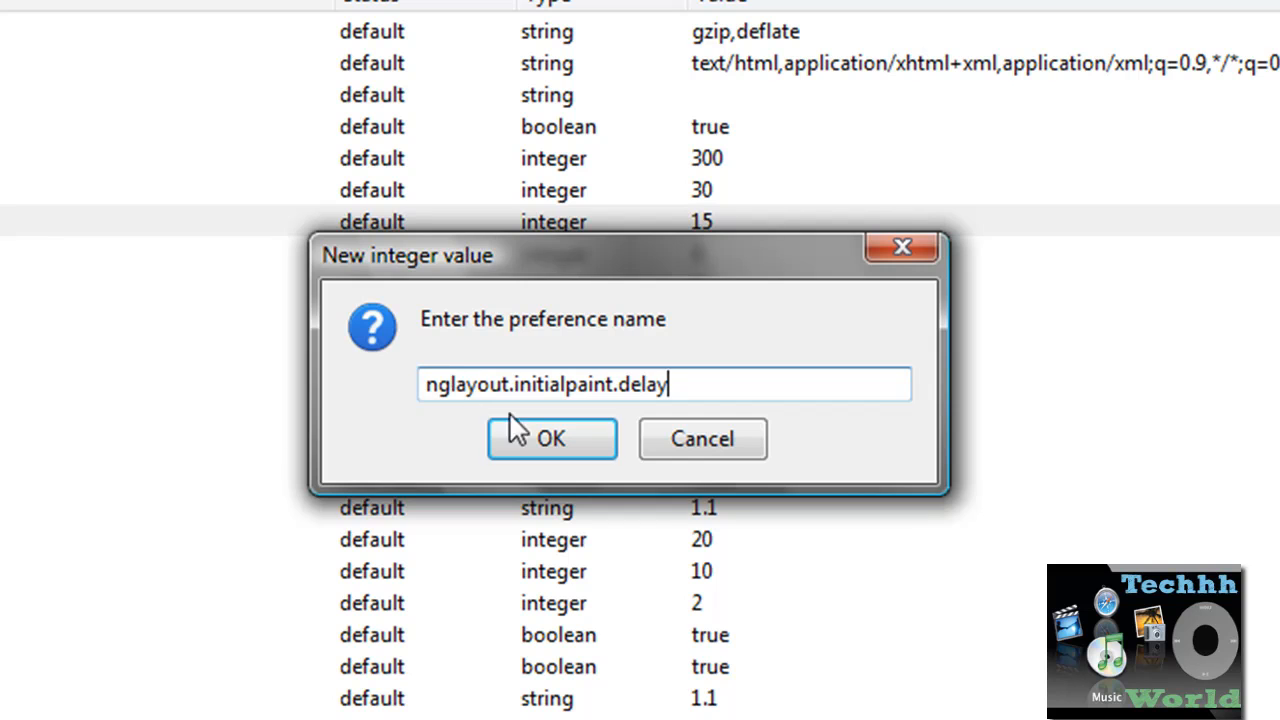
{"action": "left_click", "coordinate": [552, 438]}
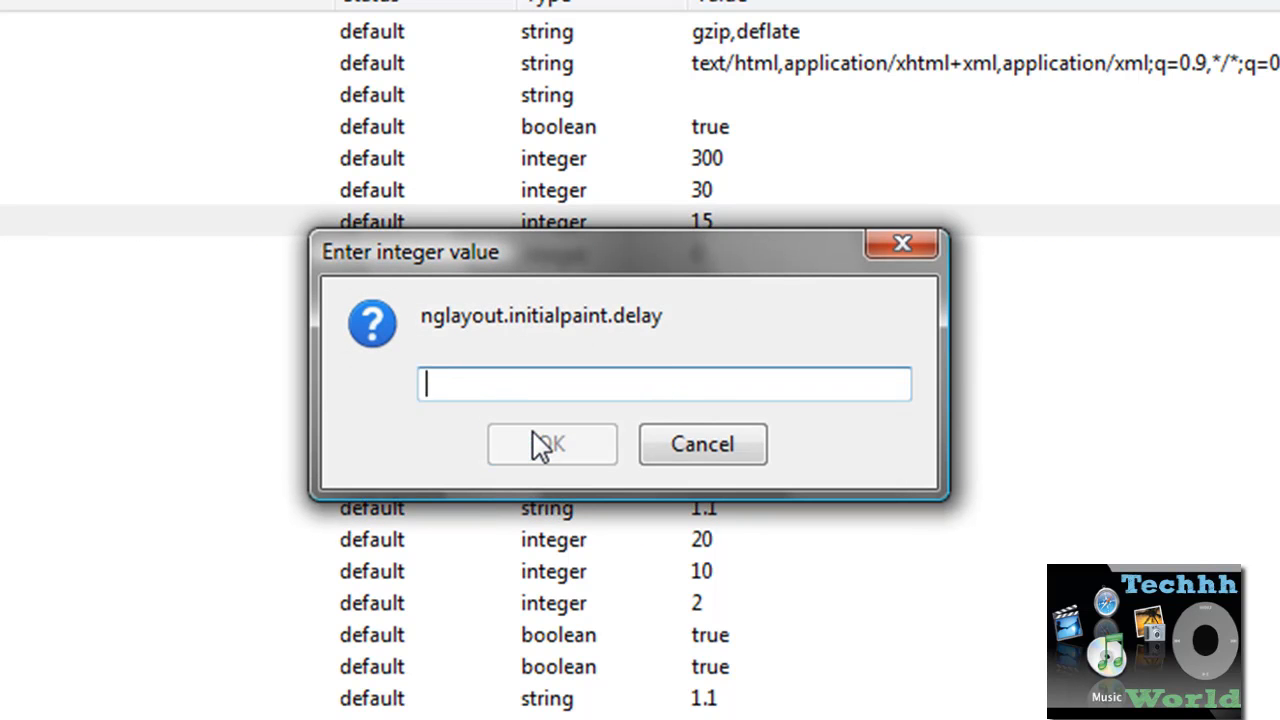
- Give nglayout.initialpaint.delay the value 0
{"action": "type", "text": "0"}
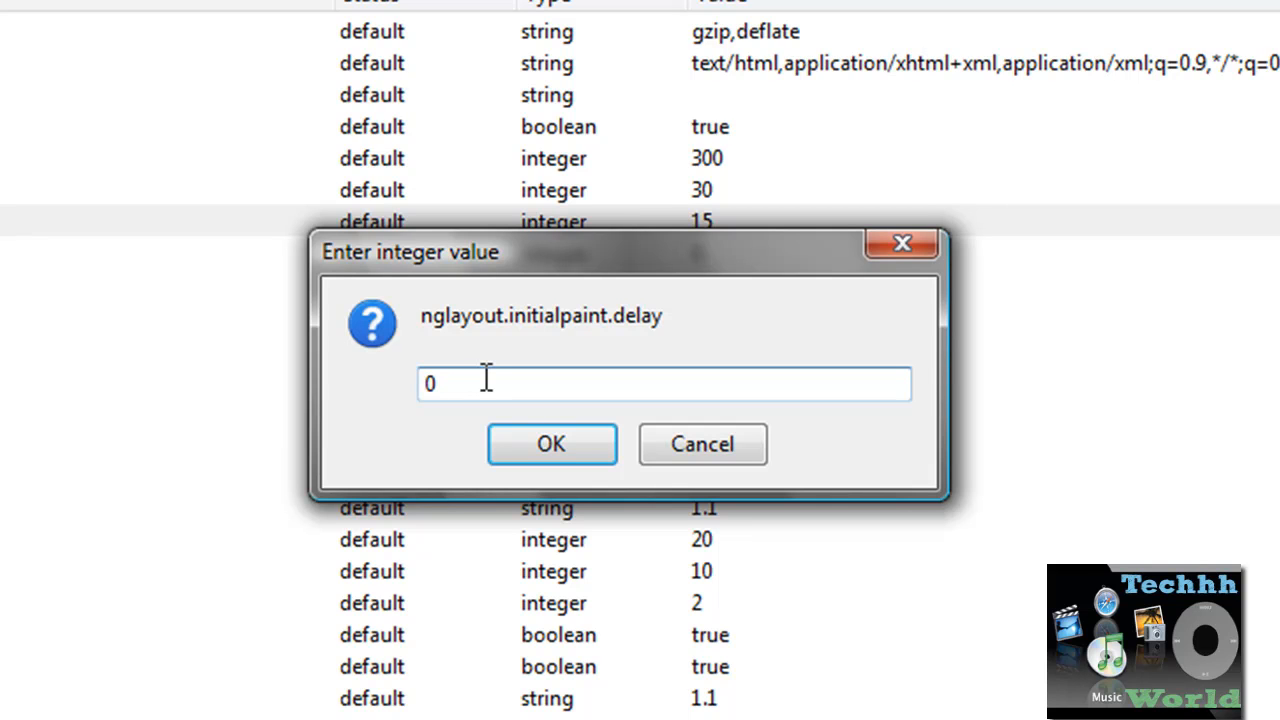
{"action": "left_click", "coordinate": [552, 444]}
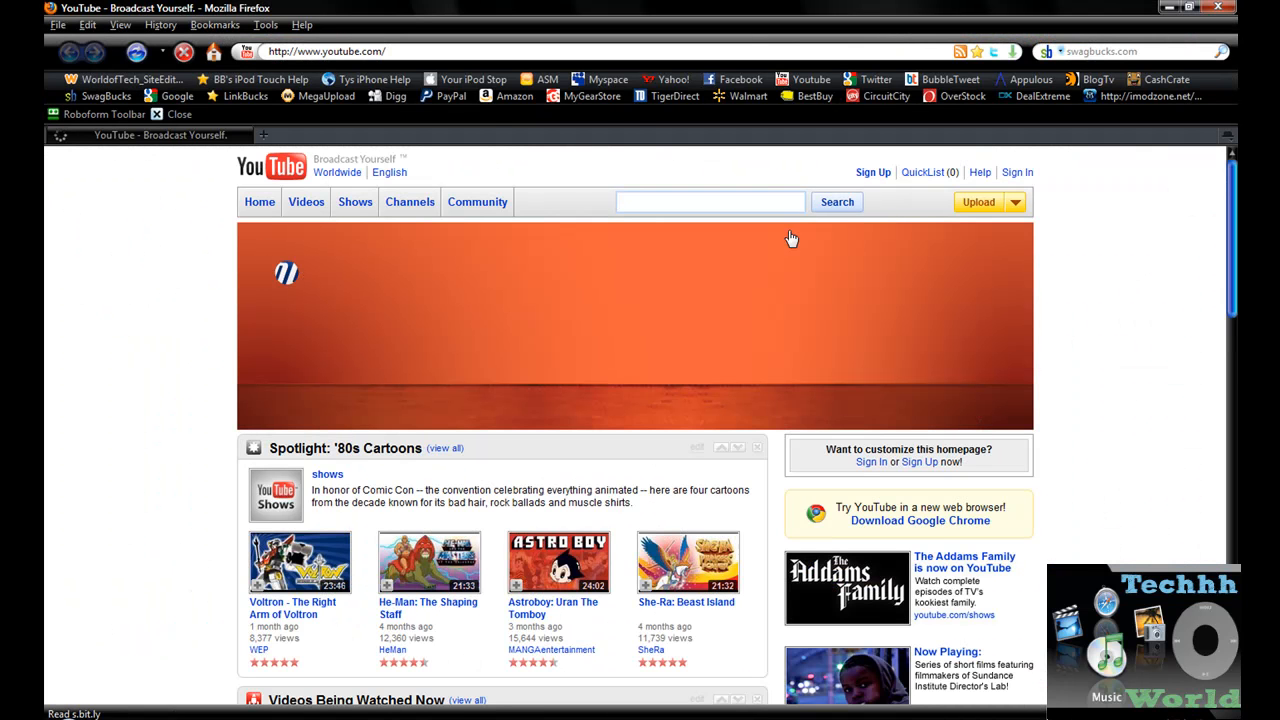
- Load youtube.com and scroll the homepage to check page load speed
{"action": "left_click", "coordinate": [1016, 202]}
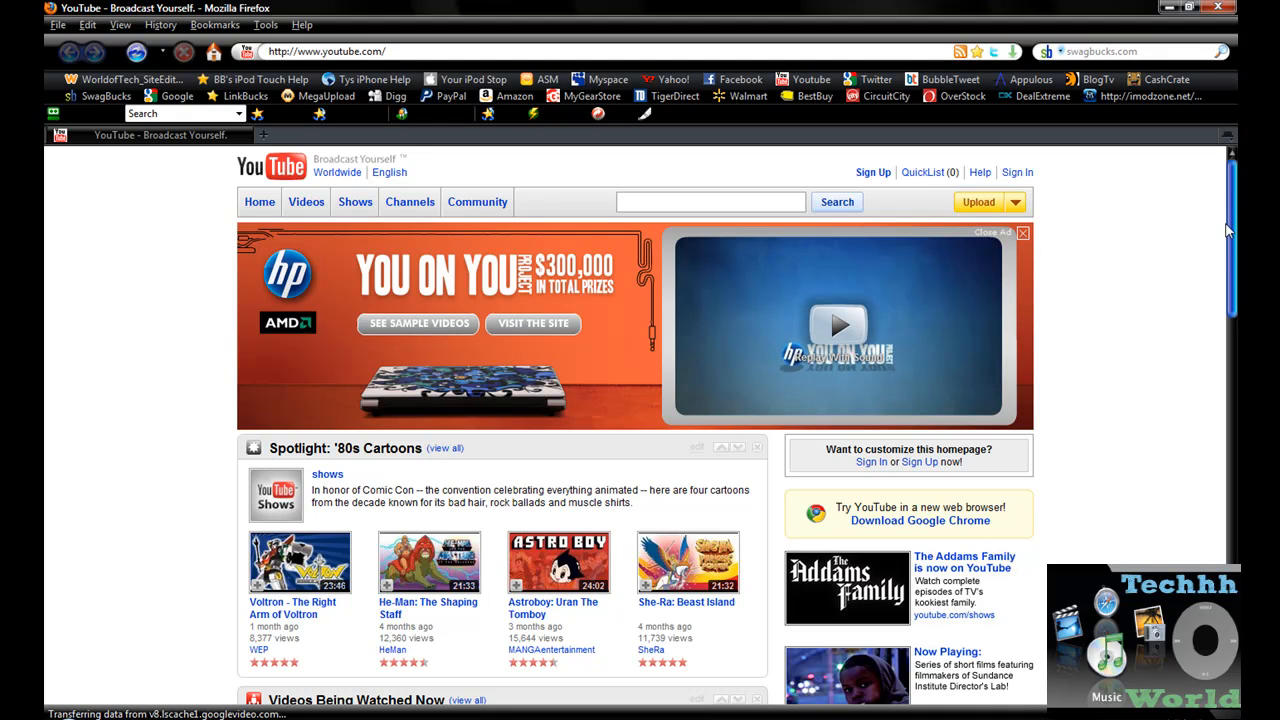
{"action": "scroll", "scroll_direction": "down", "scroll_amount": 3}
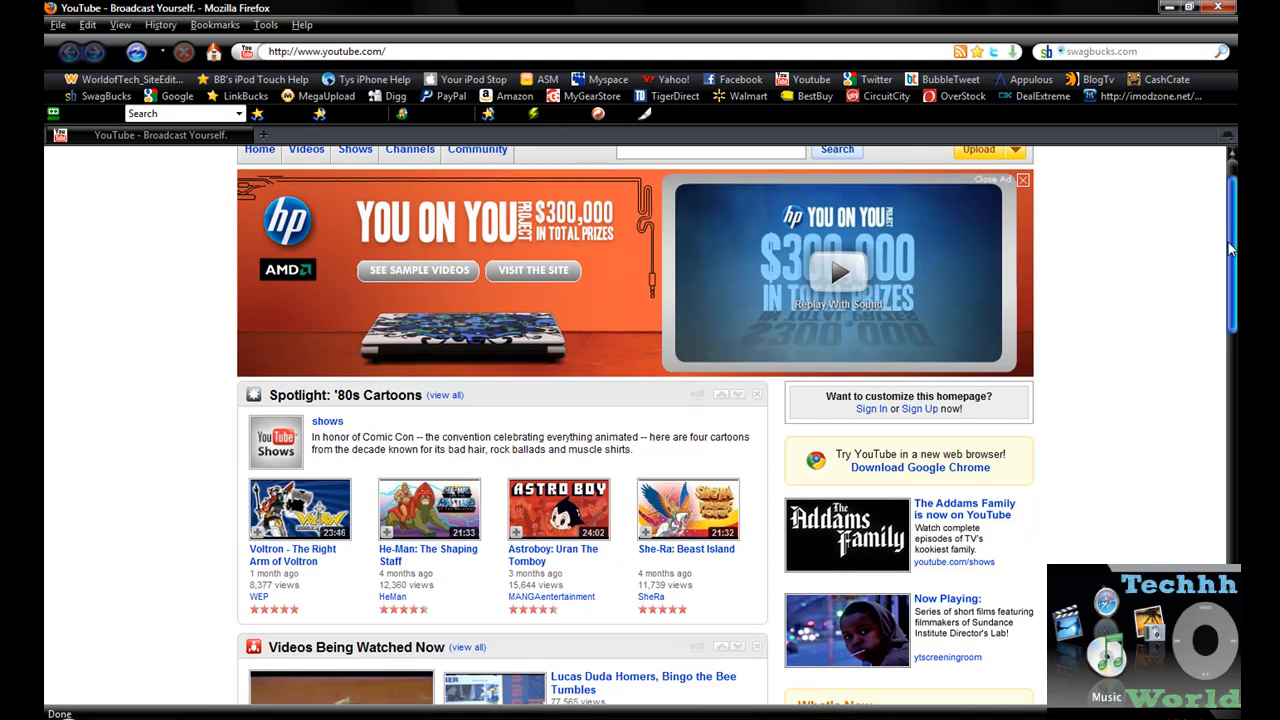